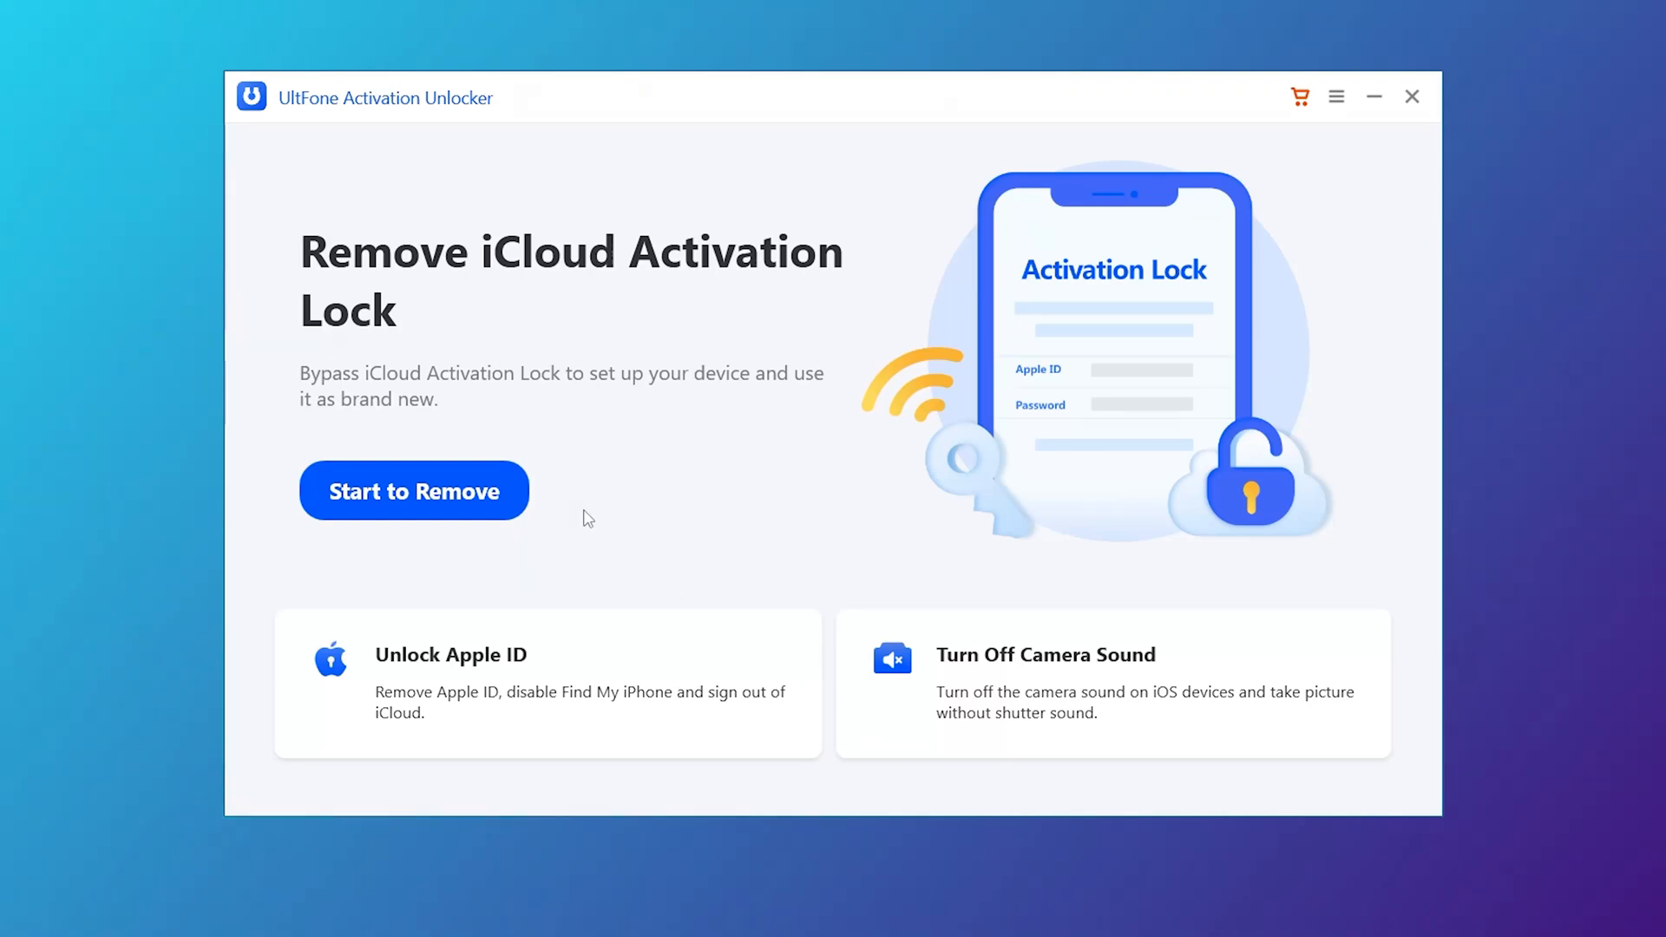
{"action": "mouse_move", "coordinate": [467, 499]}
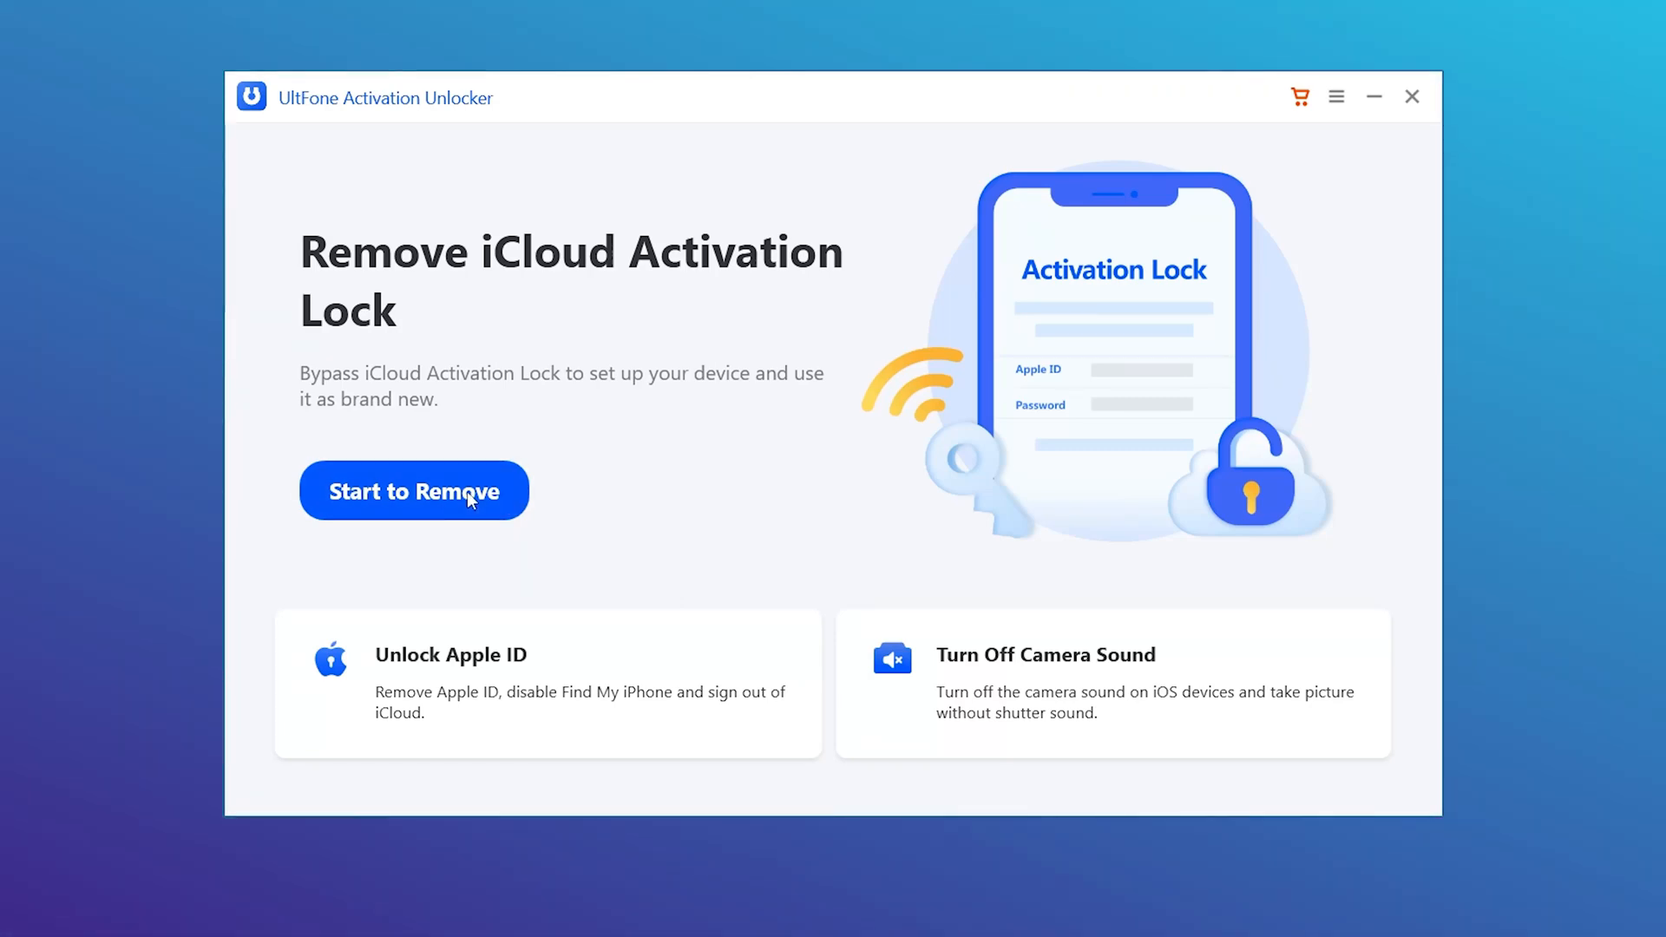
Start the Remove iCloud Activation Lock process from the home screen
{"action": "left_click", "coordinate": [413, 491]}
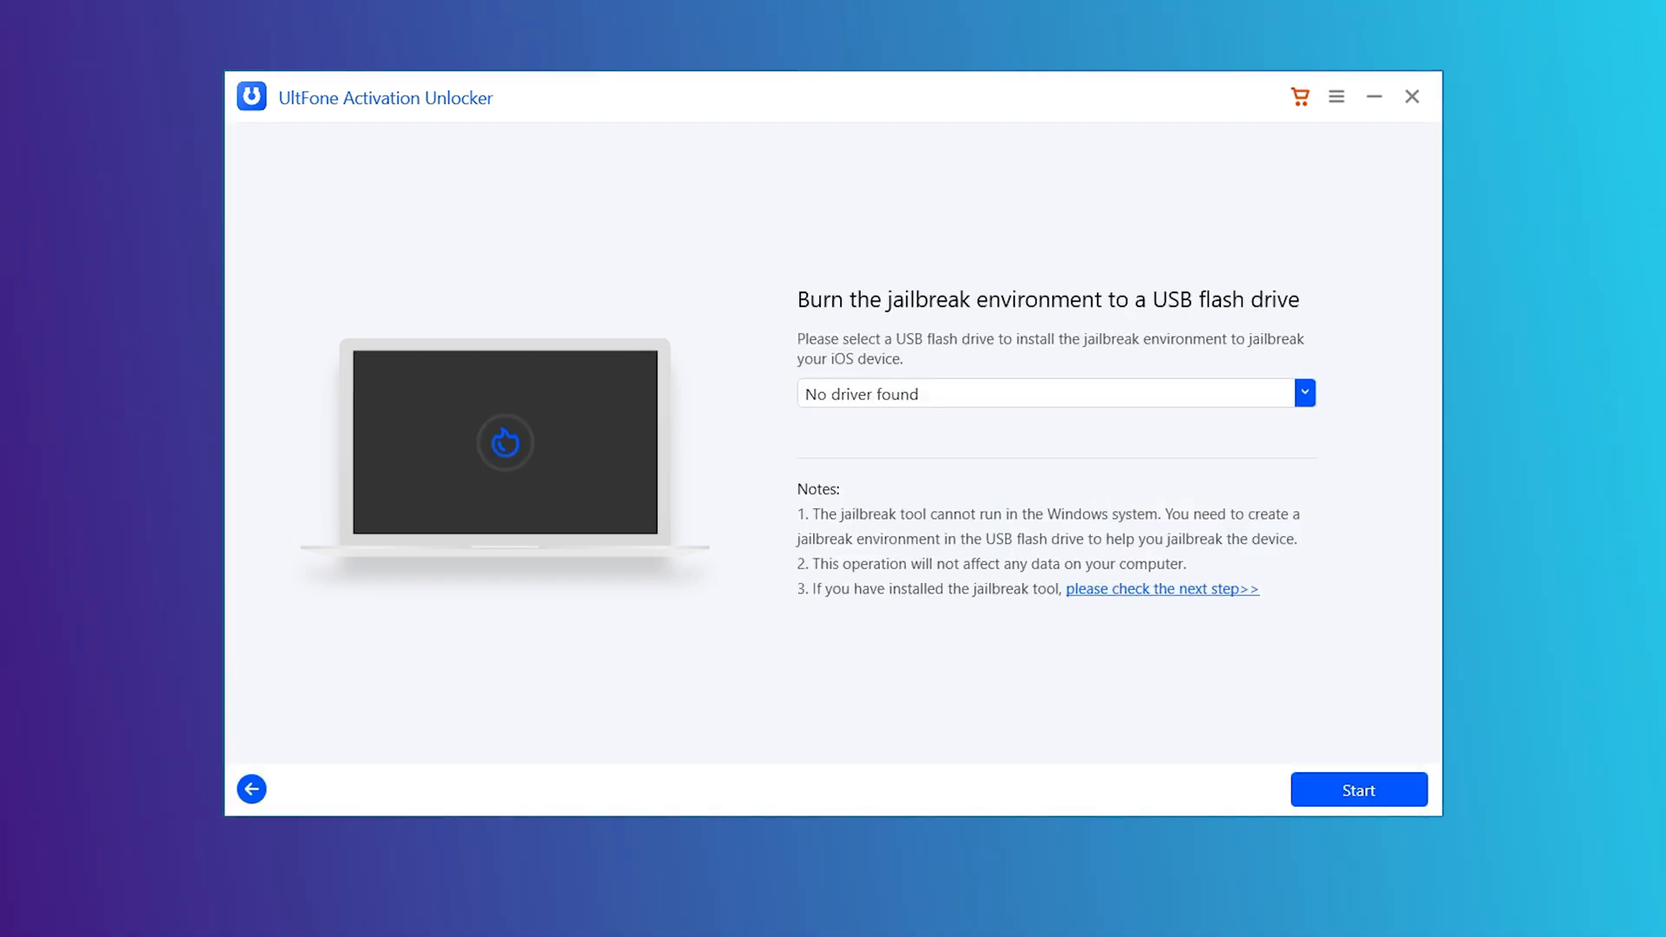
Burn the jailbreak environment to the USB drive, accepting the data-erase warning
{"action": "left_click", "coordinate": [1358, 789]}
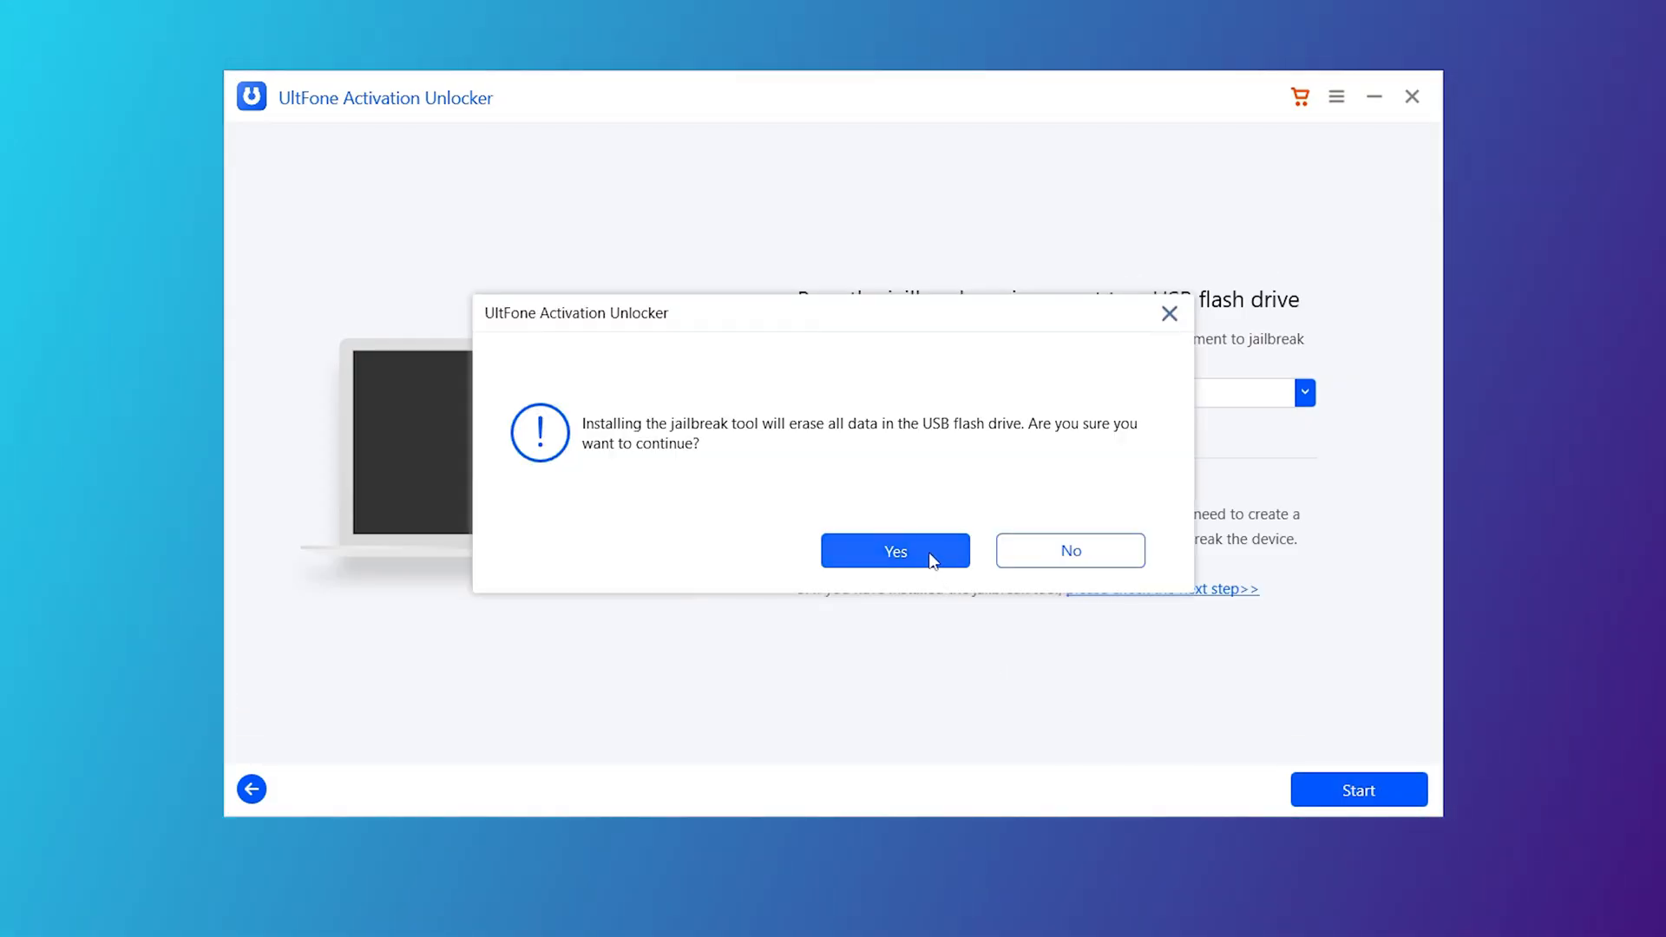
{"action": "left_click", "coordinate": [895, 550]}
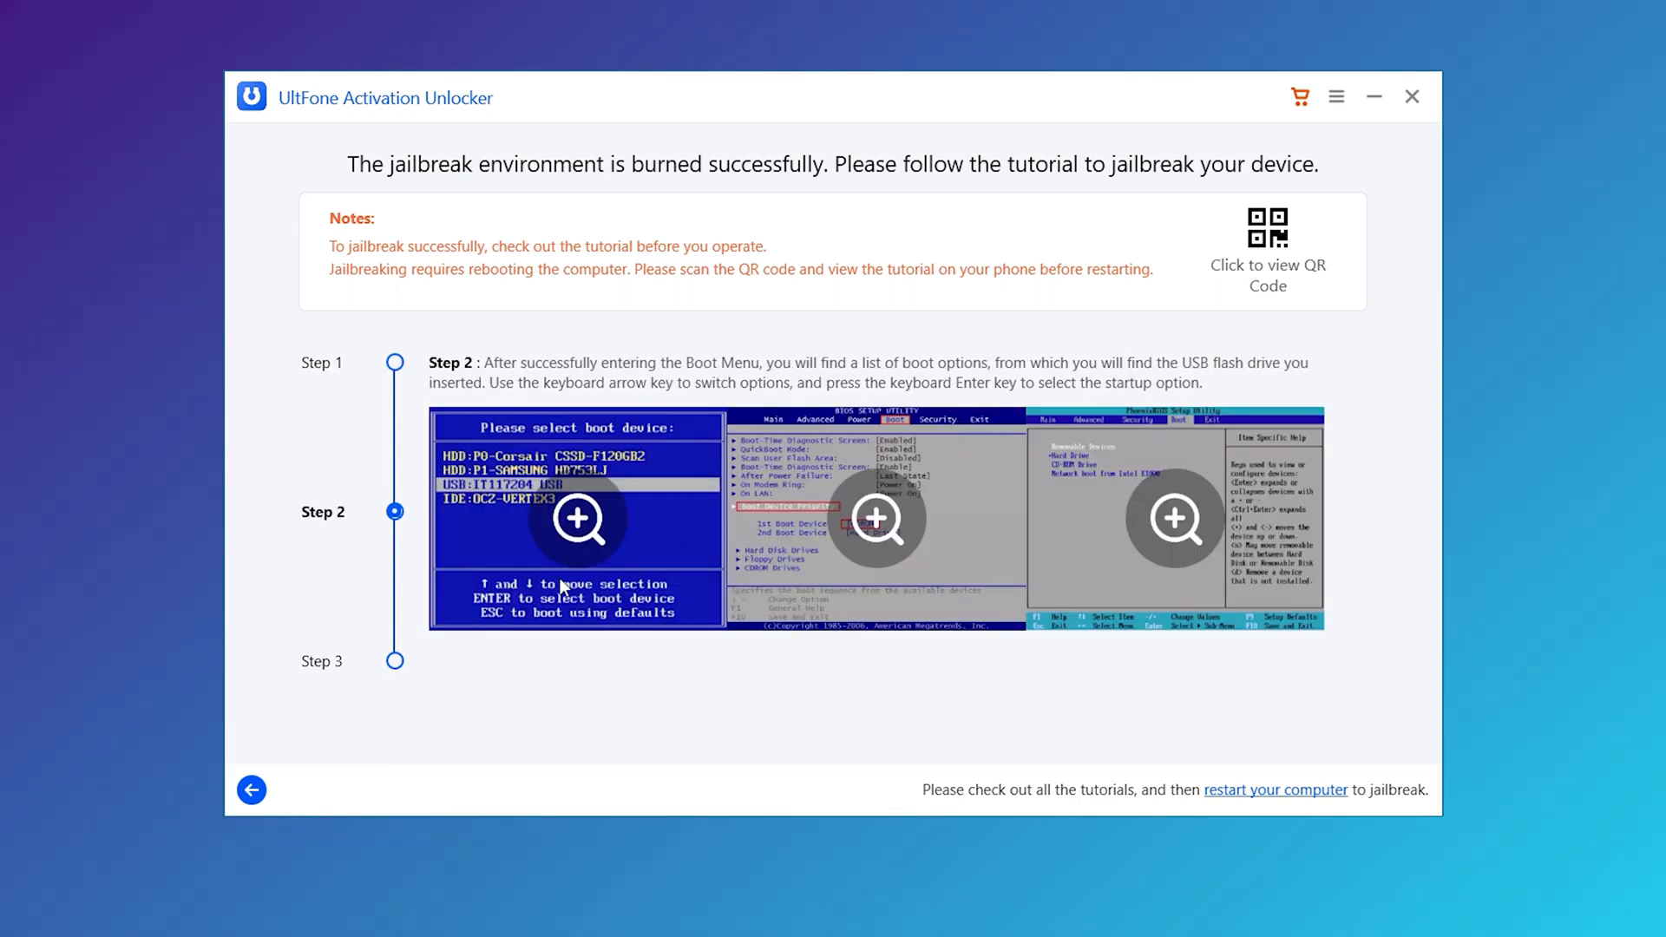
Review tutorial Step 3 and confirm restarting the computer into the USB jailbreak environment
{"action": "left_click", "coordinate": [394, 659]}
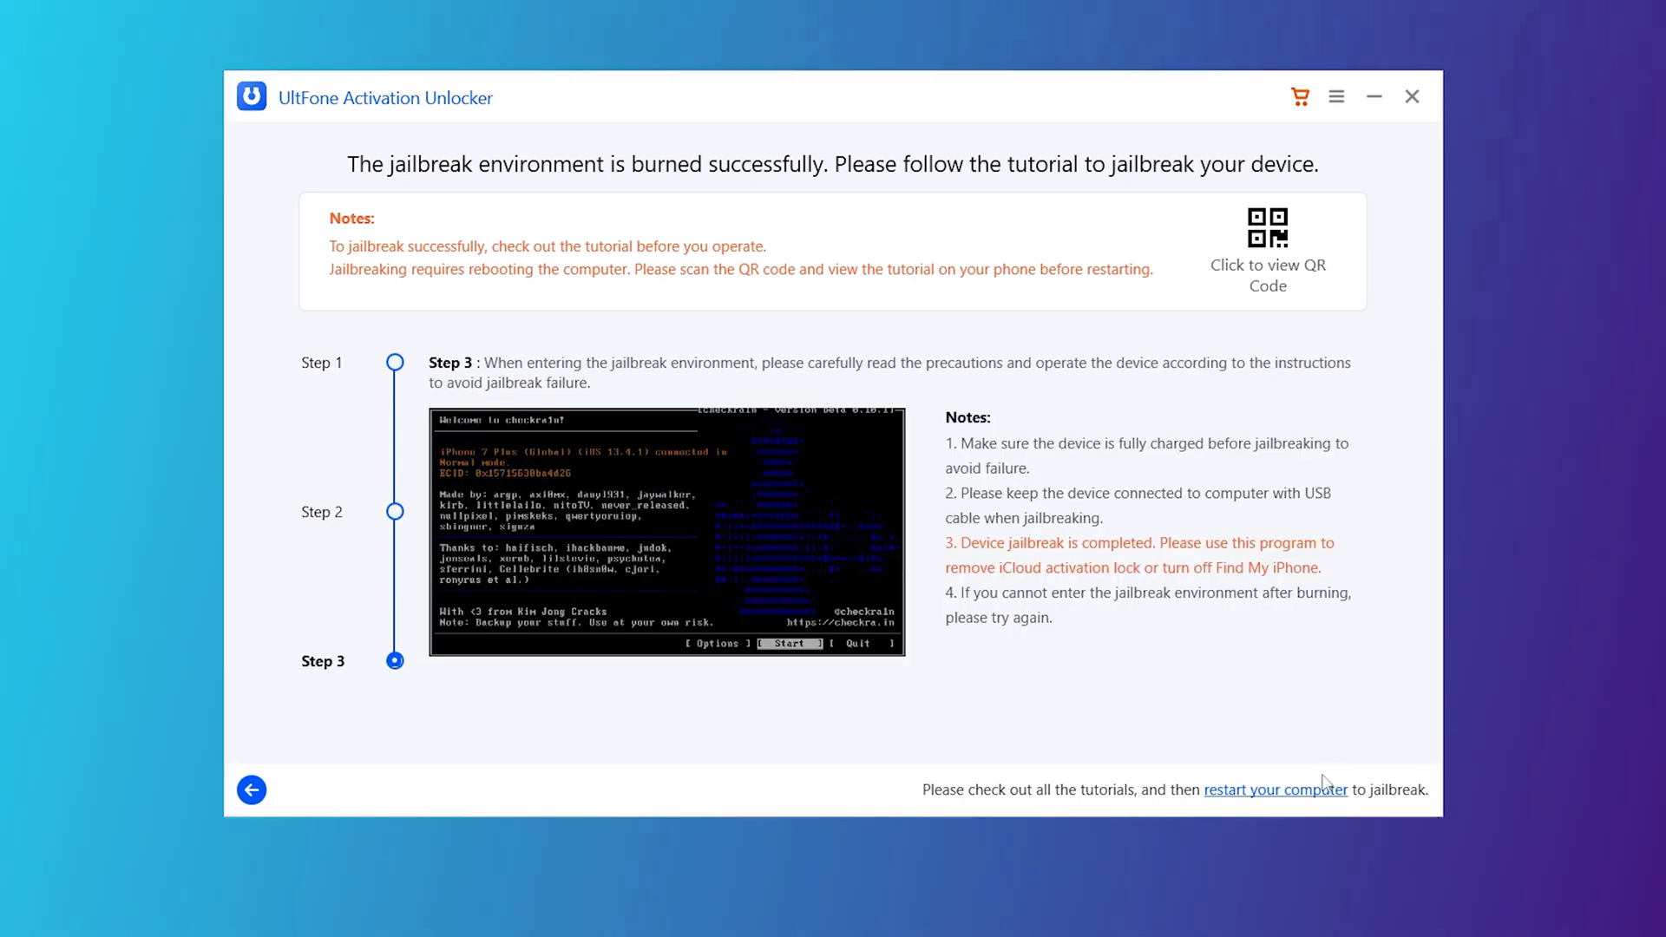
{"action": "left_click", "coordinate": [1275, 788]}
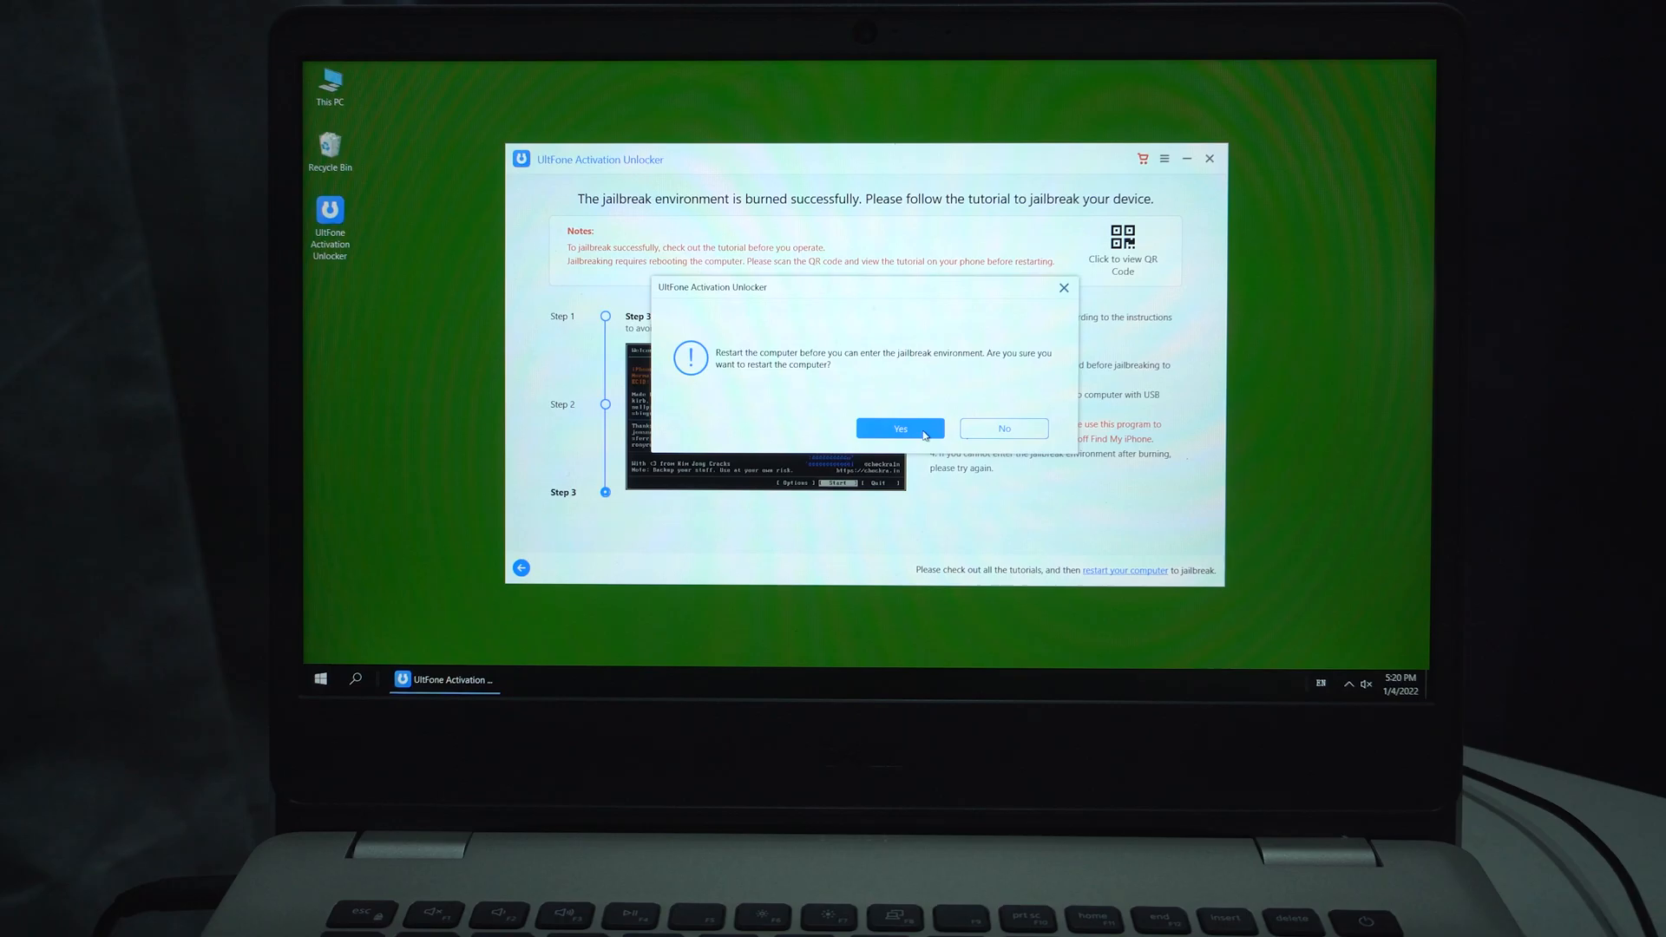
{"action": "left_click", "coordinate": [1001, 428]}
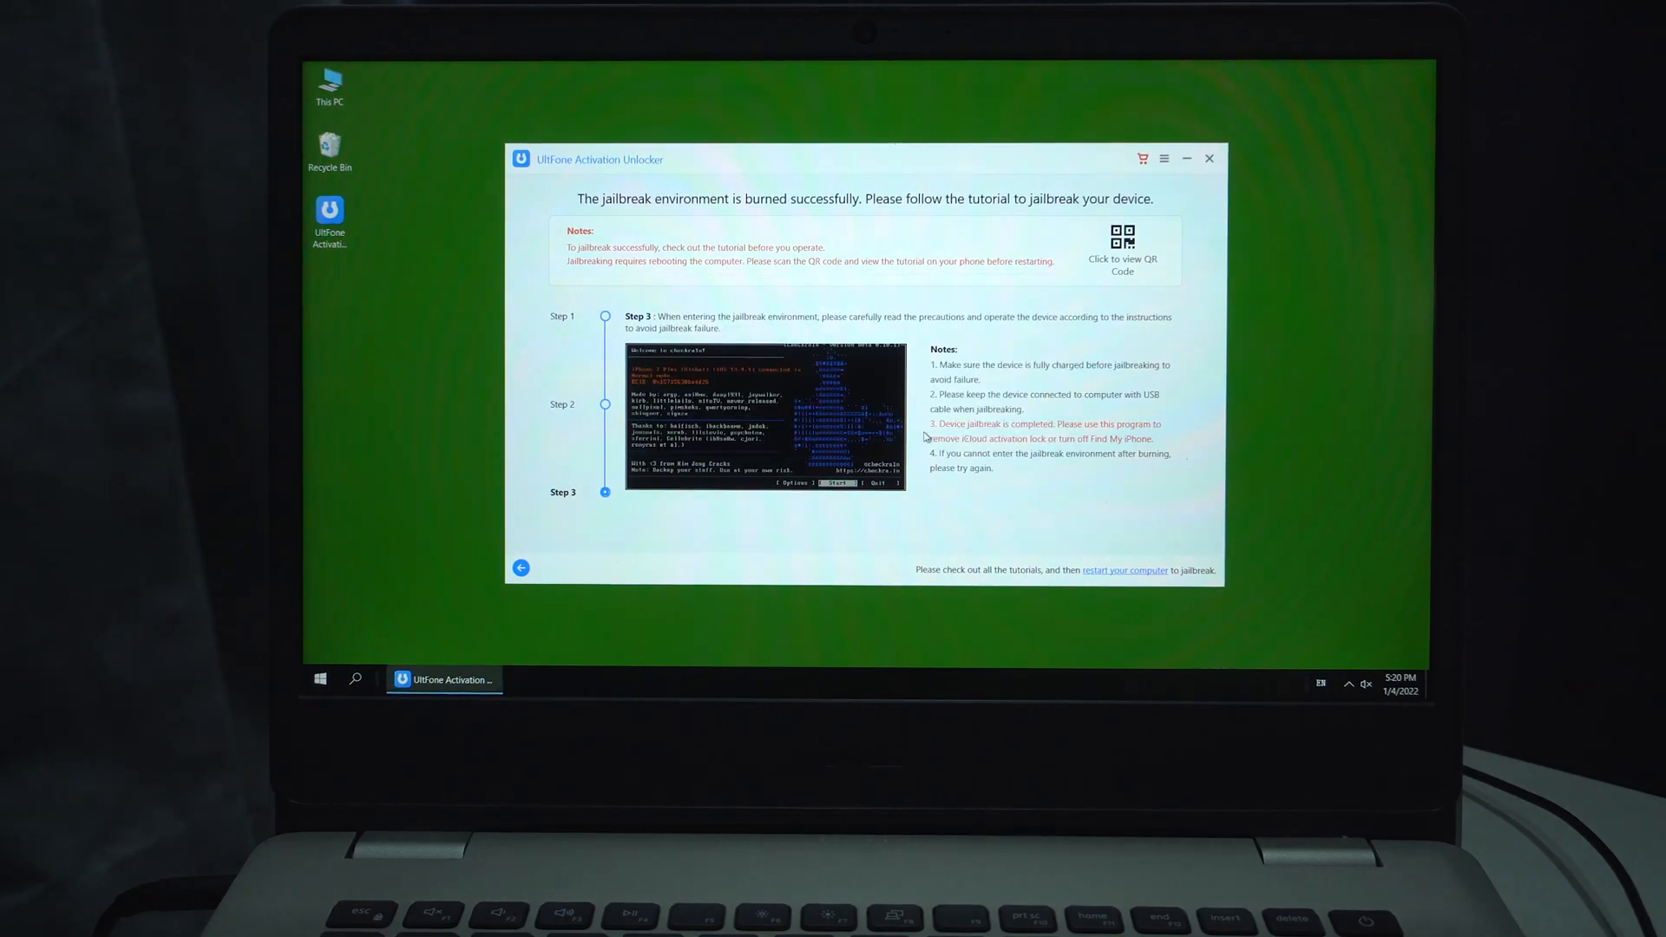
{"action": "left_click", "coordinate": [1124, 569]}
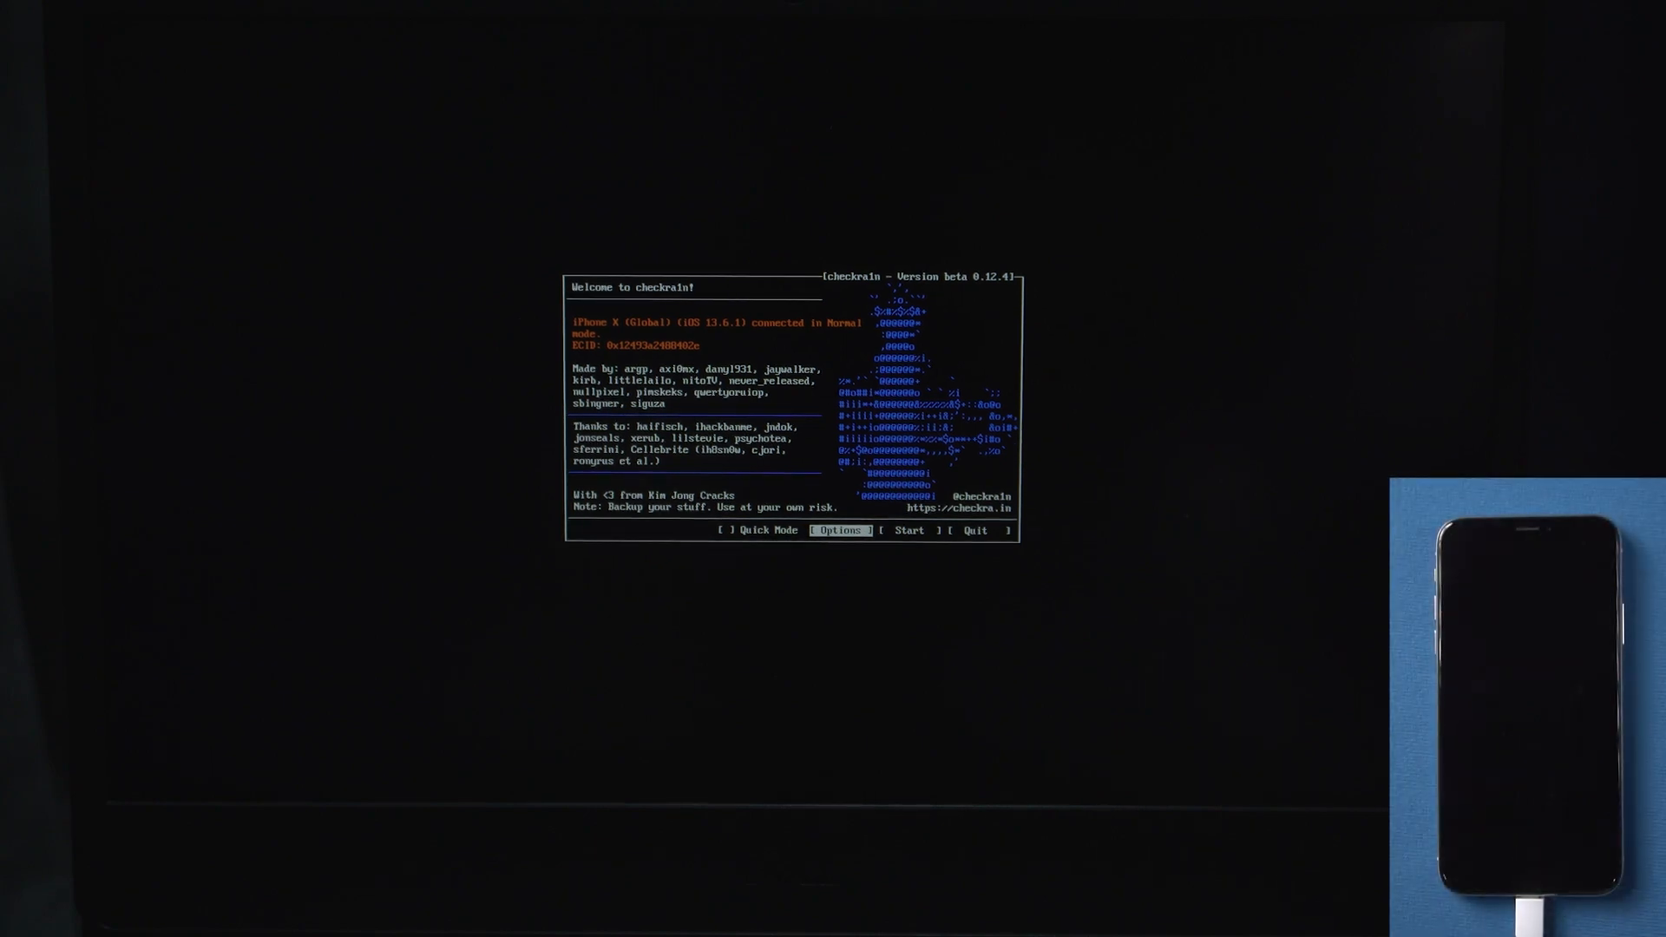
Enable 'Allow untested iOS versions' and 'Skip A11 BPR check' in checkra1n options, then start the jailbreak
{"action": "left_click", "coordinate": [839, 531]}
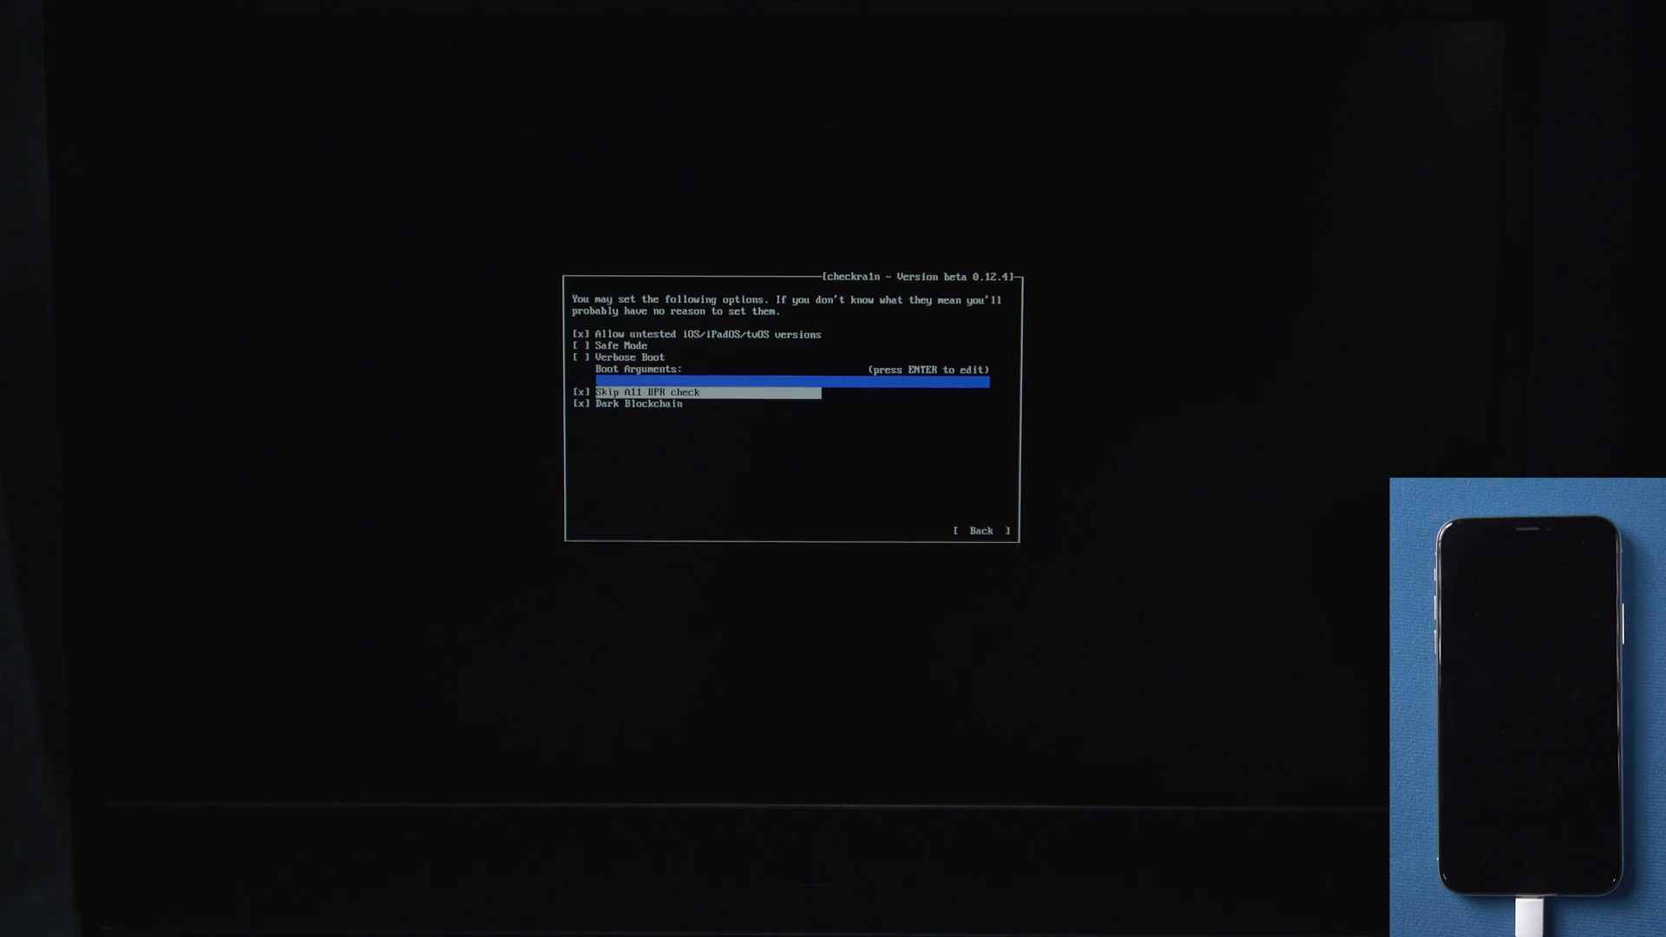
{"action": "left_click", "coordinate": [979, 531]}
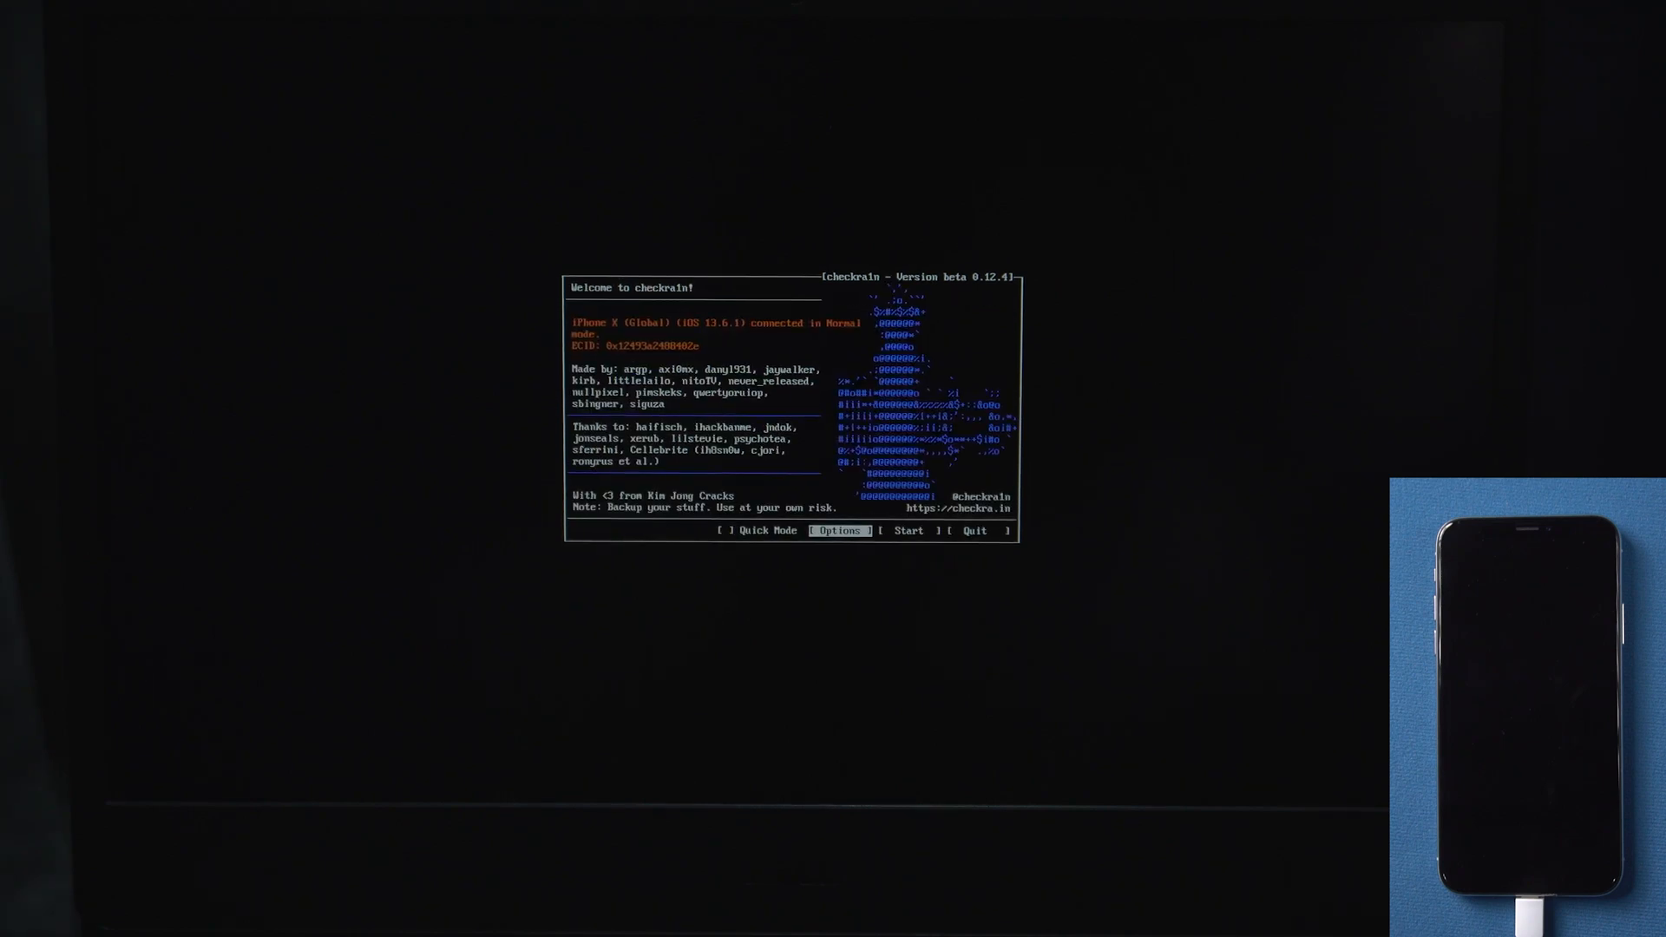
{"action": "left_click", "coordinate": [907, 531]}
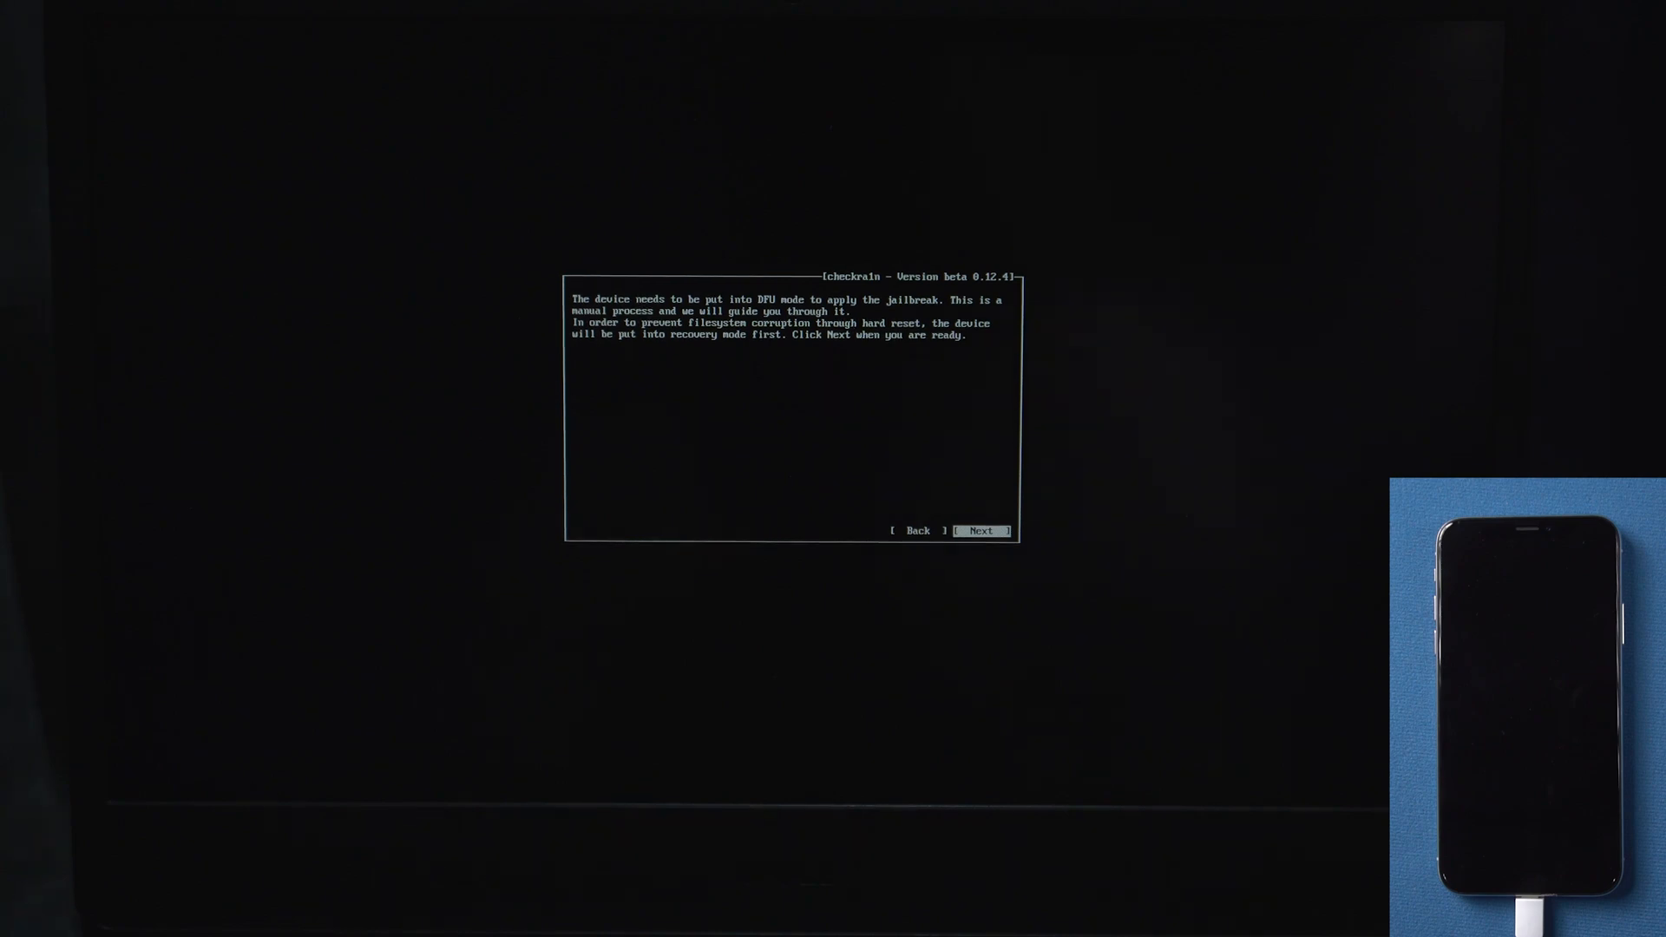
Put the iPhone X into recovery mode, then DFU mode, and run the checkra1n jailbreak
{"action": "left_click", "coordinate": [979, 531]}
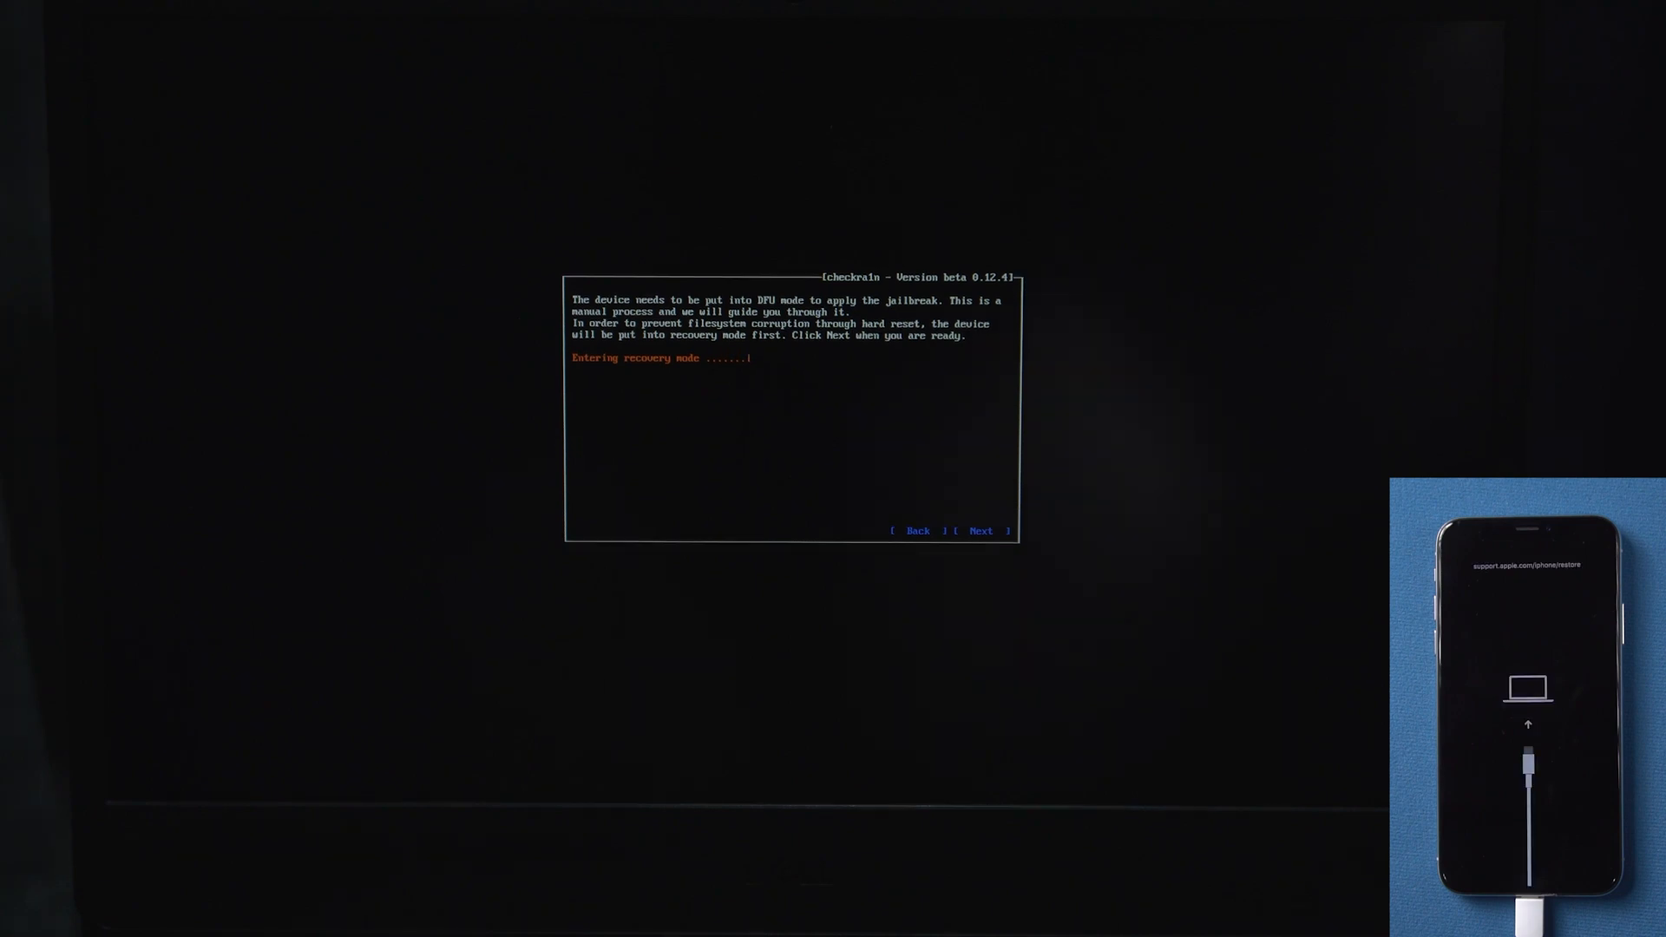
{"action": "left_click", "coordinate": [980, 530]}
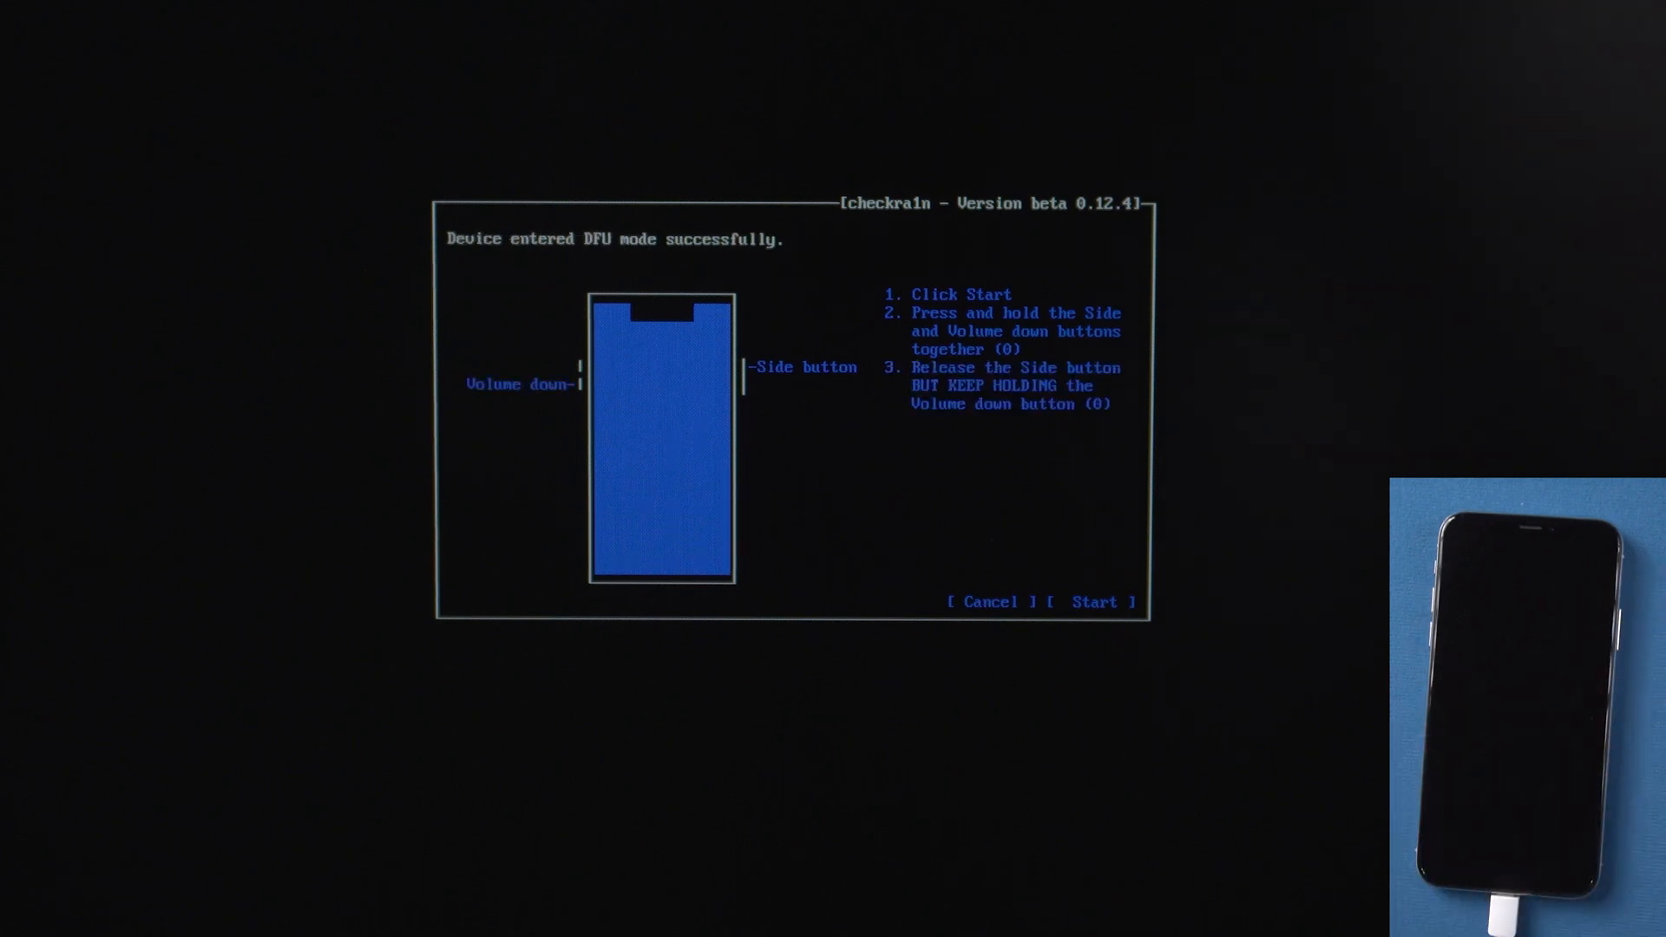
{"action": "left_click", "coordinate": [1095, 602]}
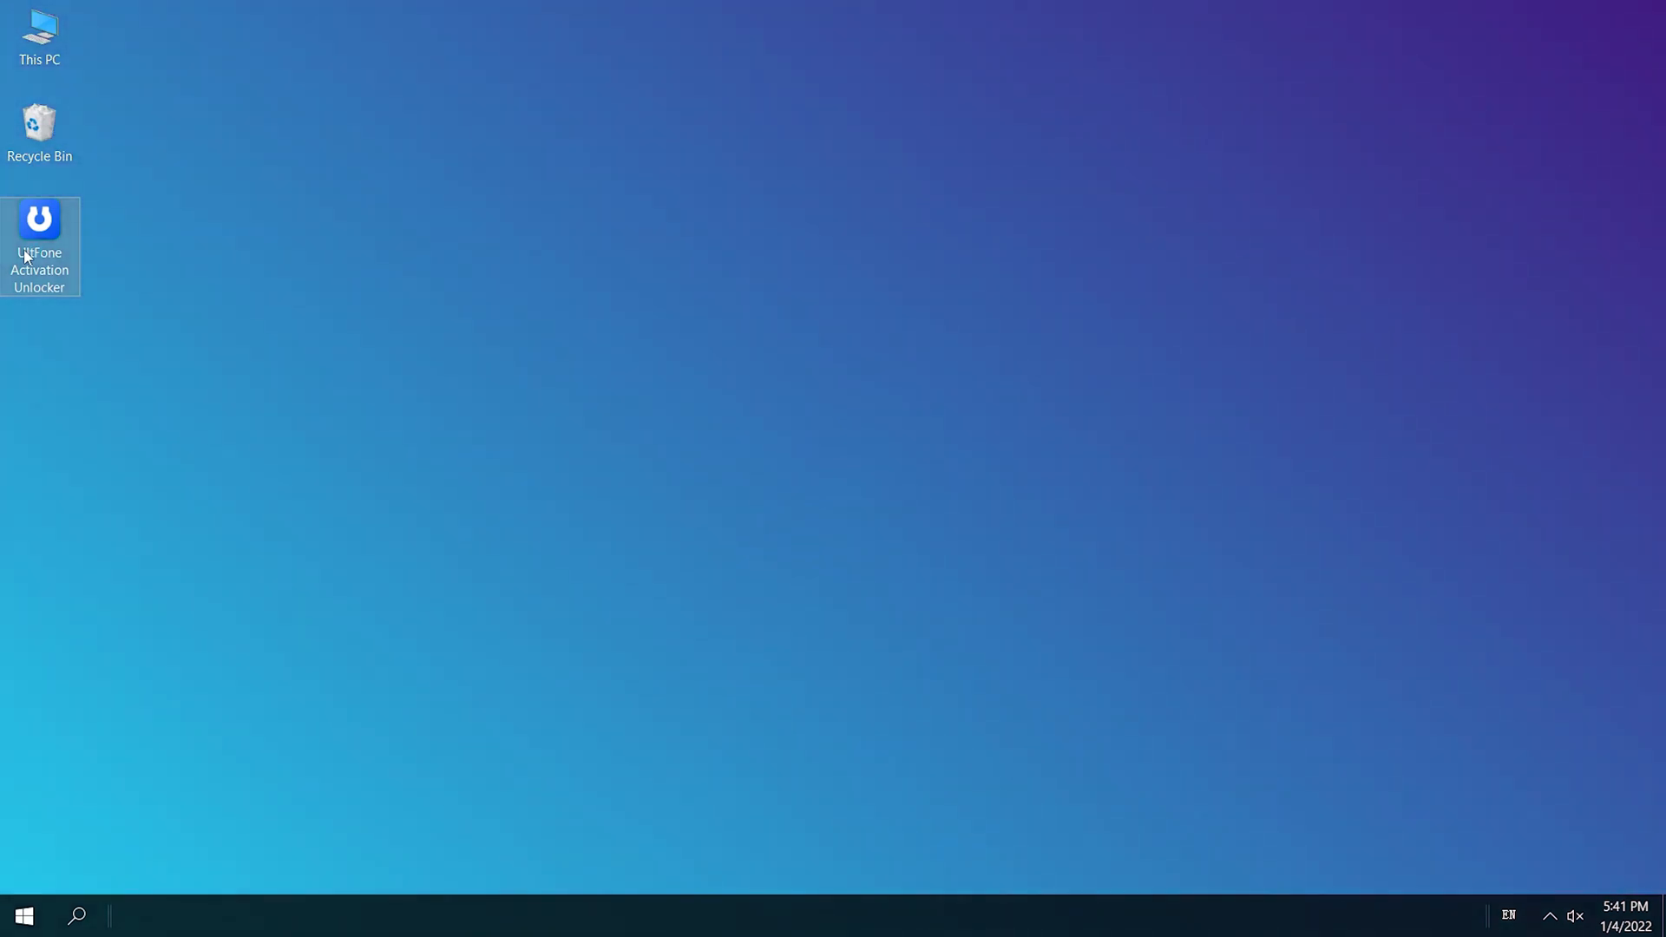
Relaunch the unlocker, agree to the disclaimer, confirm the iPhone's details and start lock removal
{"action": "double_click", "coordinate": [40, 220]}
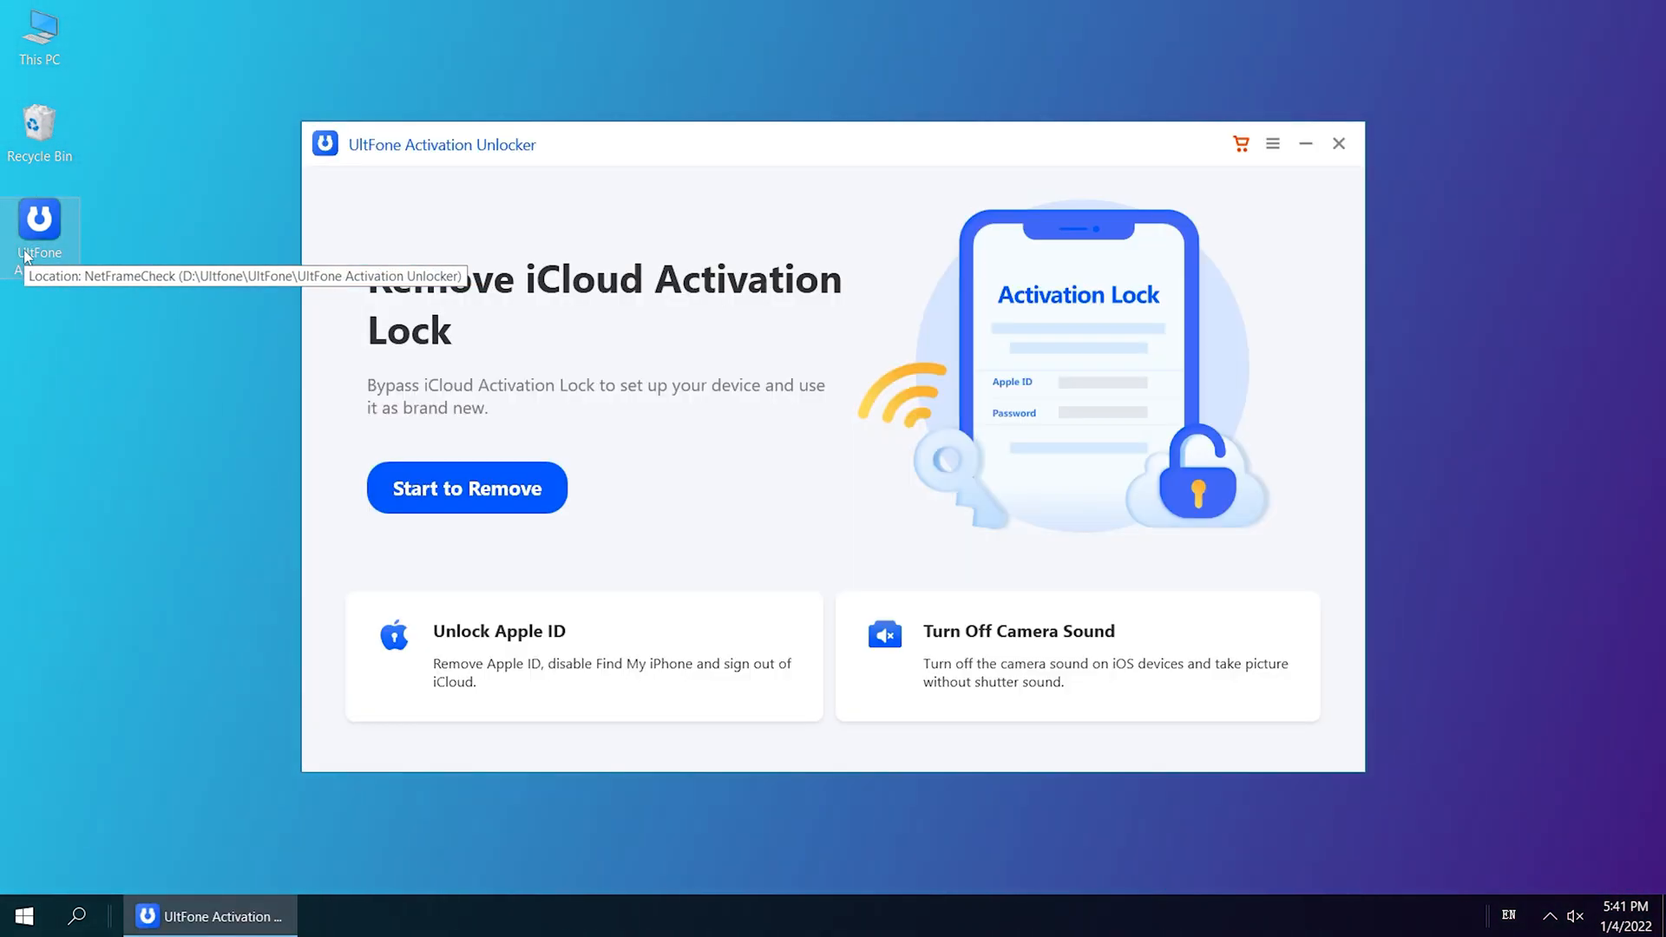
{"action": "left_click", "coordinate": [465, 488]}
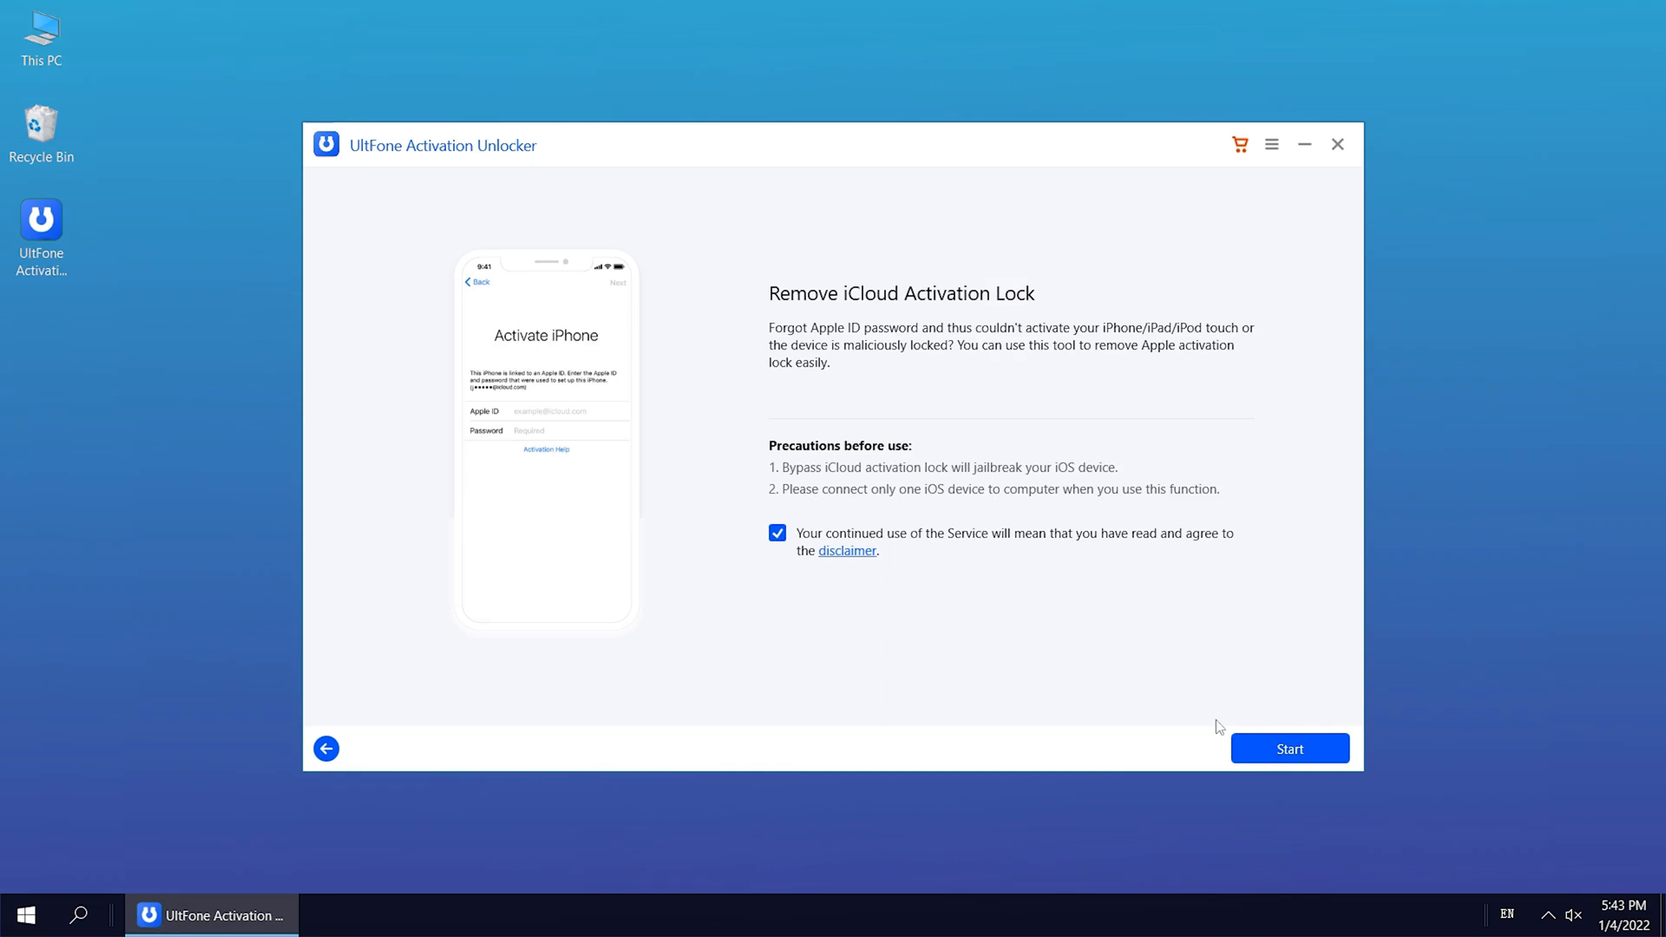
{"action": "left_click", "coordinate": [1289, 747]}
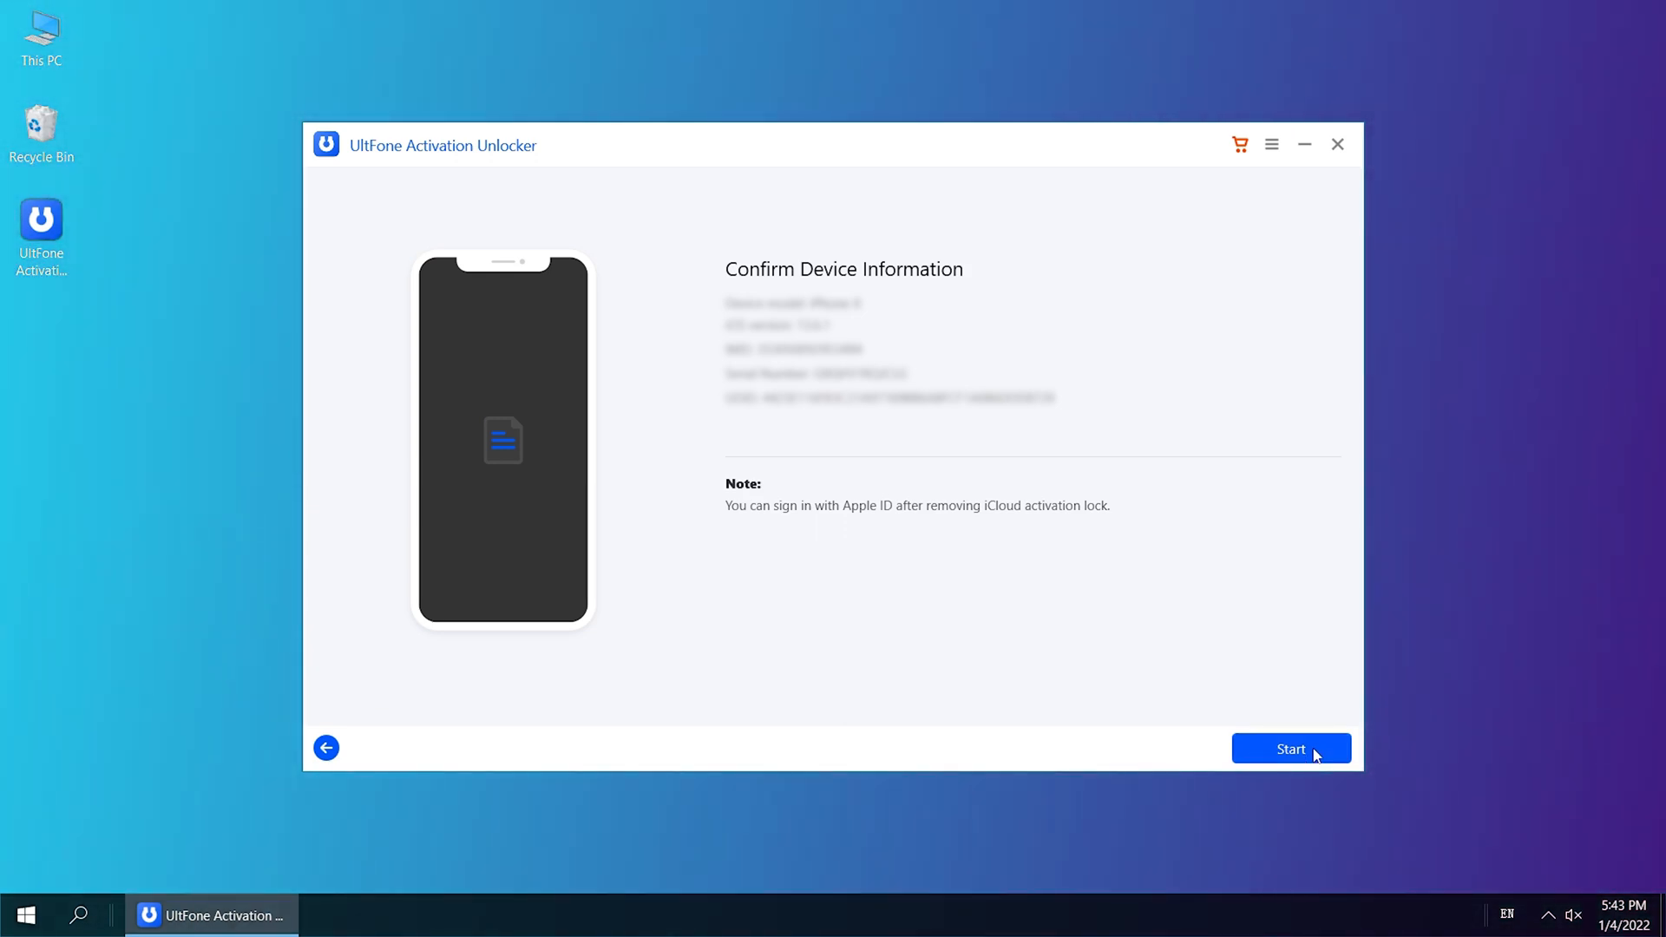
{"action": "left_click", "coordinate": [1289, 748]}
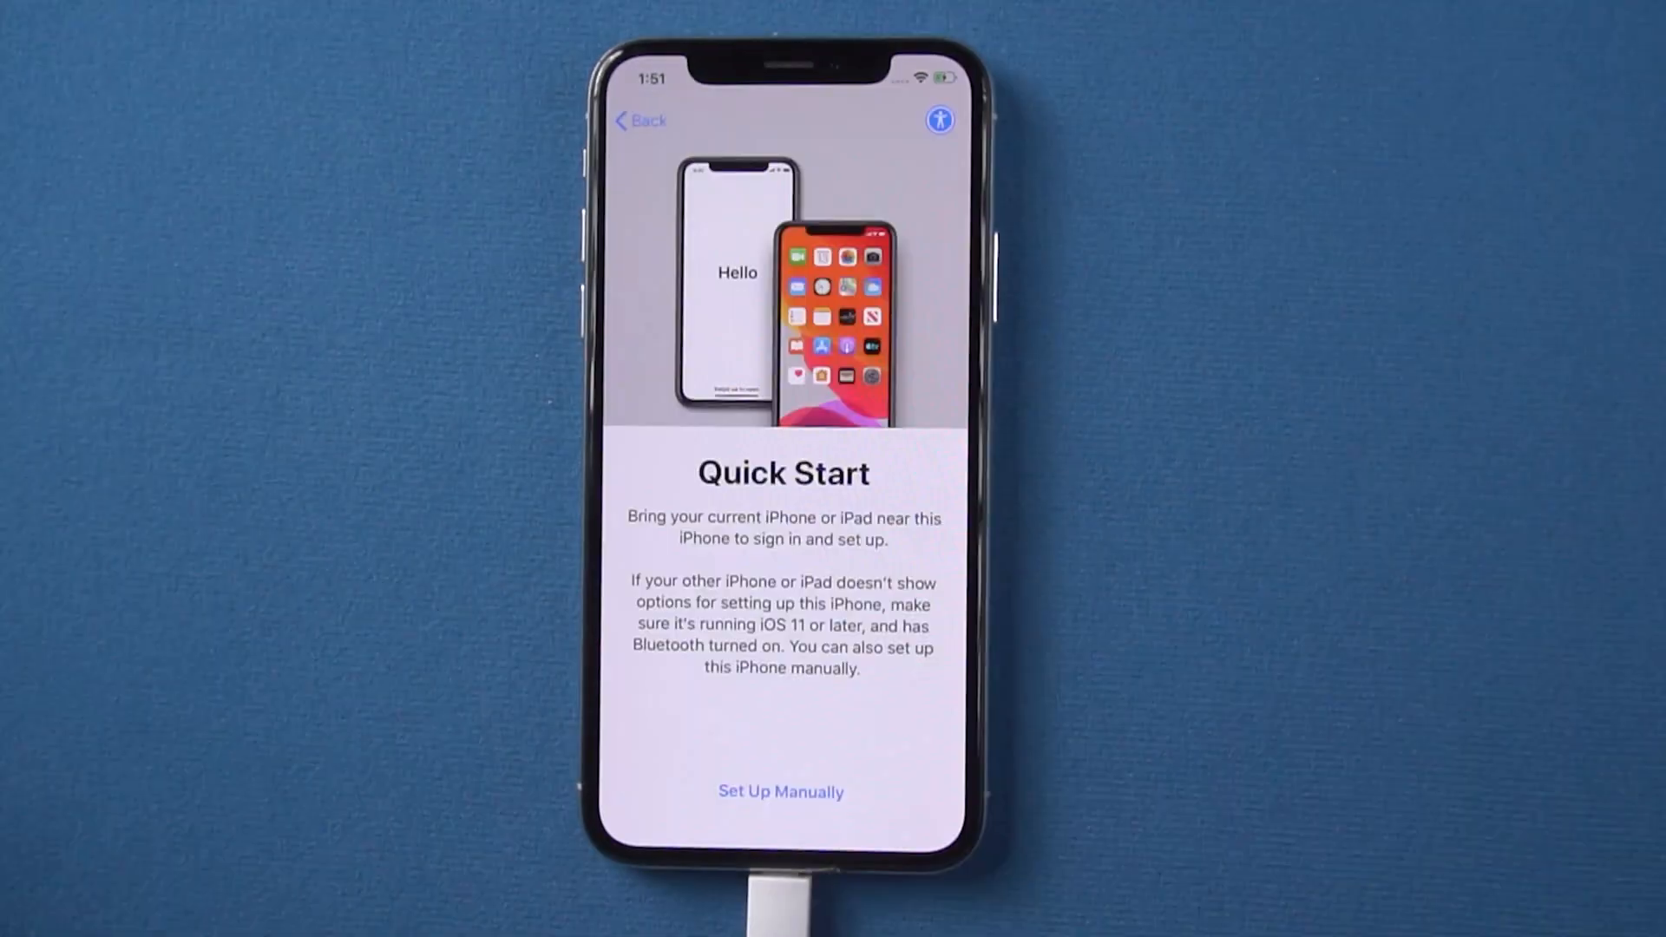
Set up manually, skip the Apple ID sign-in and agree to the terms and conditions
{"action": "left_click", "coordinate": [780, 791]}
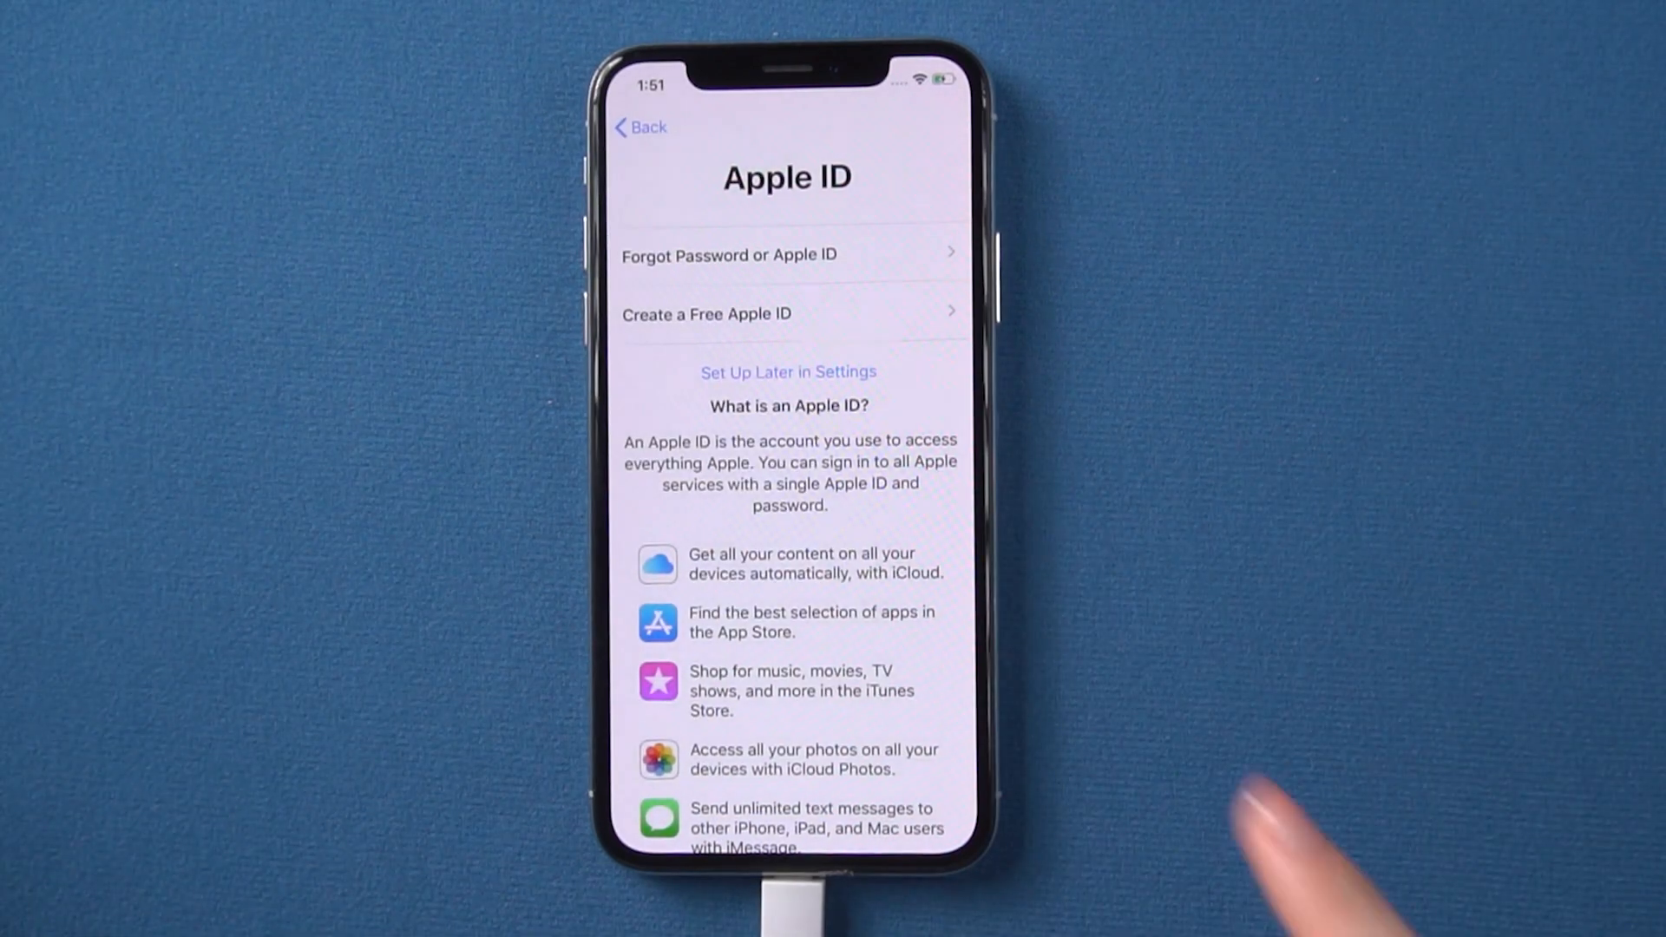
{"action": "left_click", "coordinate": [788, 371]}
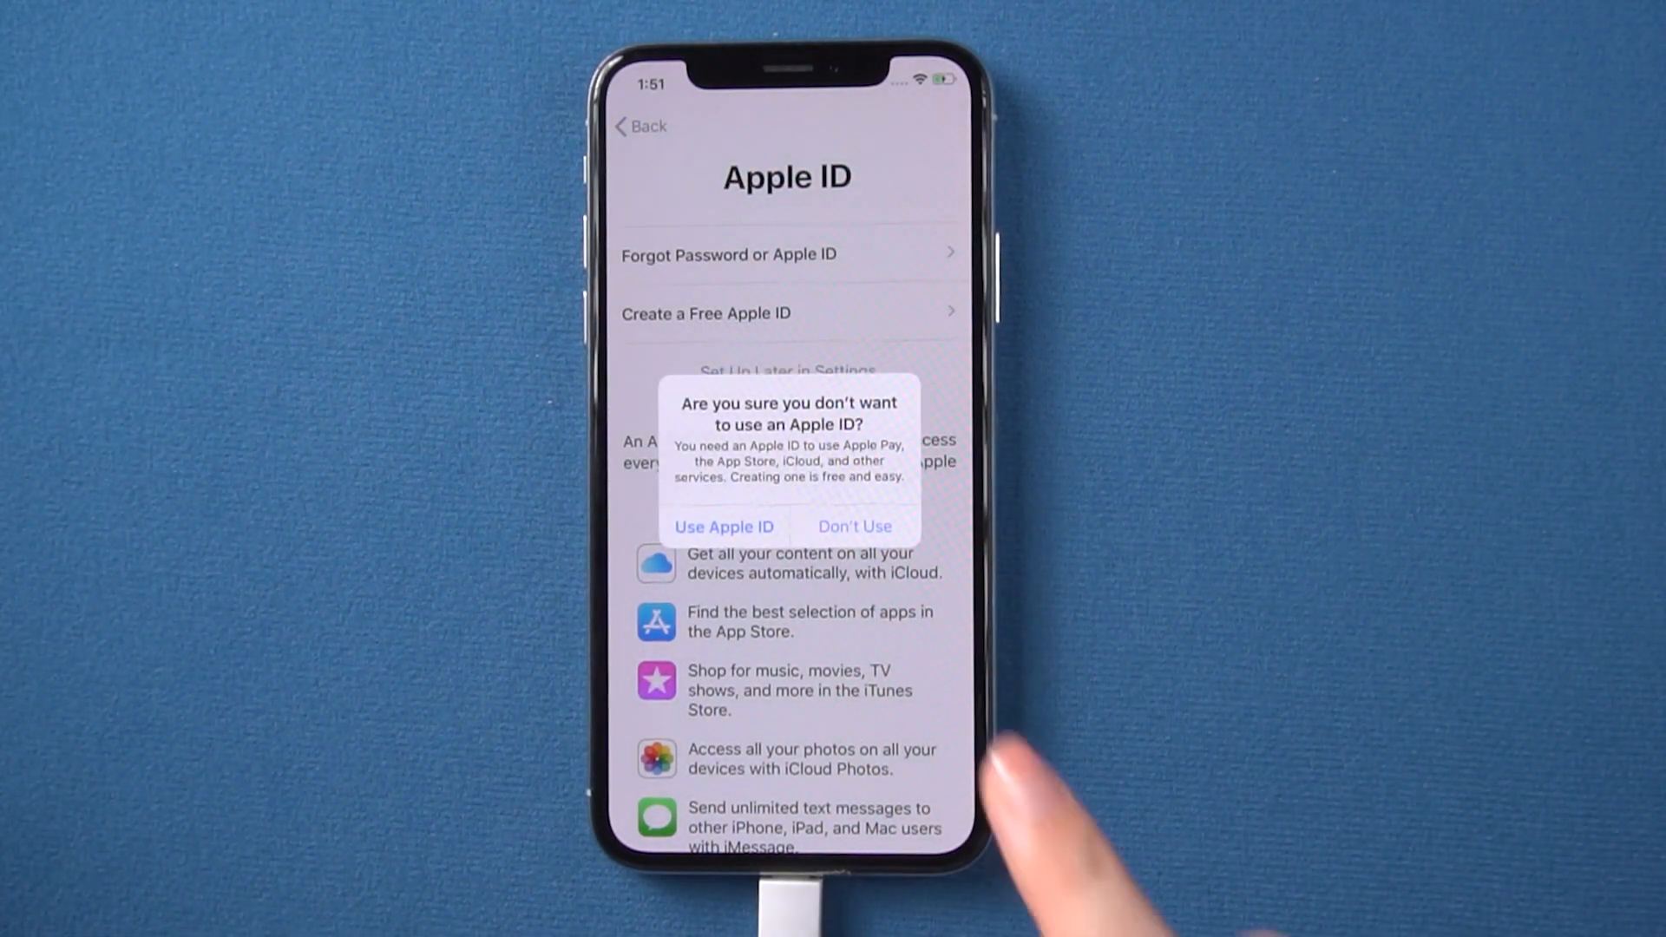
{"action": "left_click", "coordinate": [854, 526]}
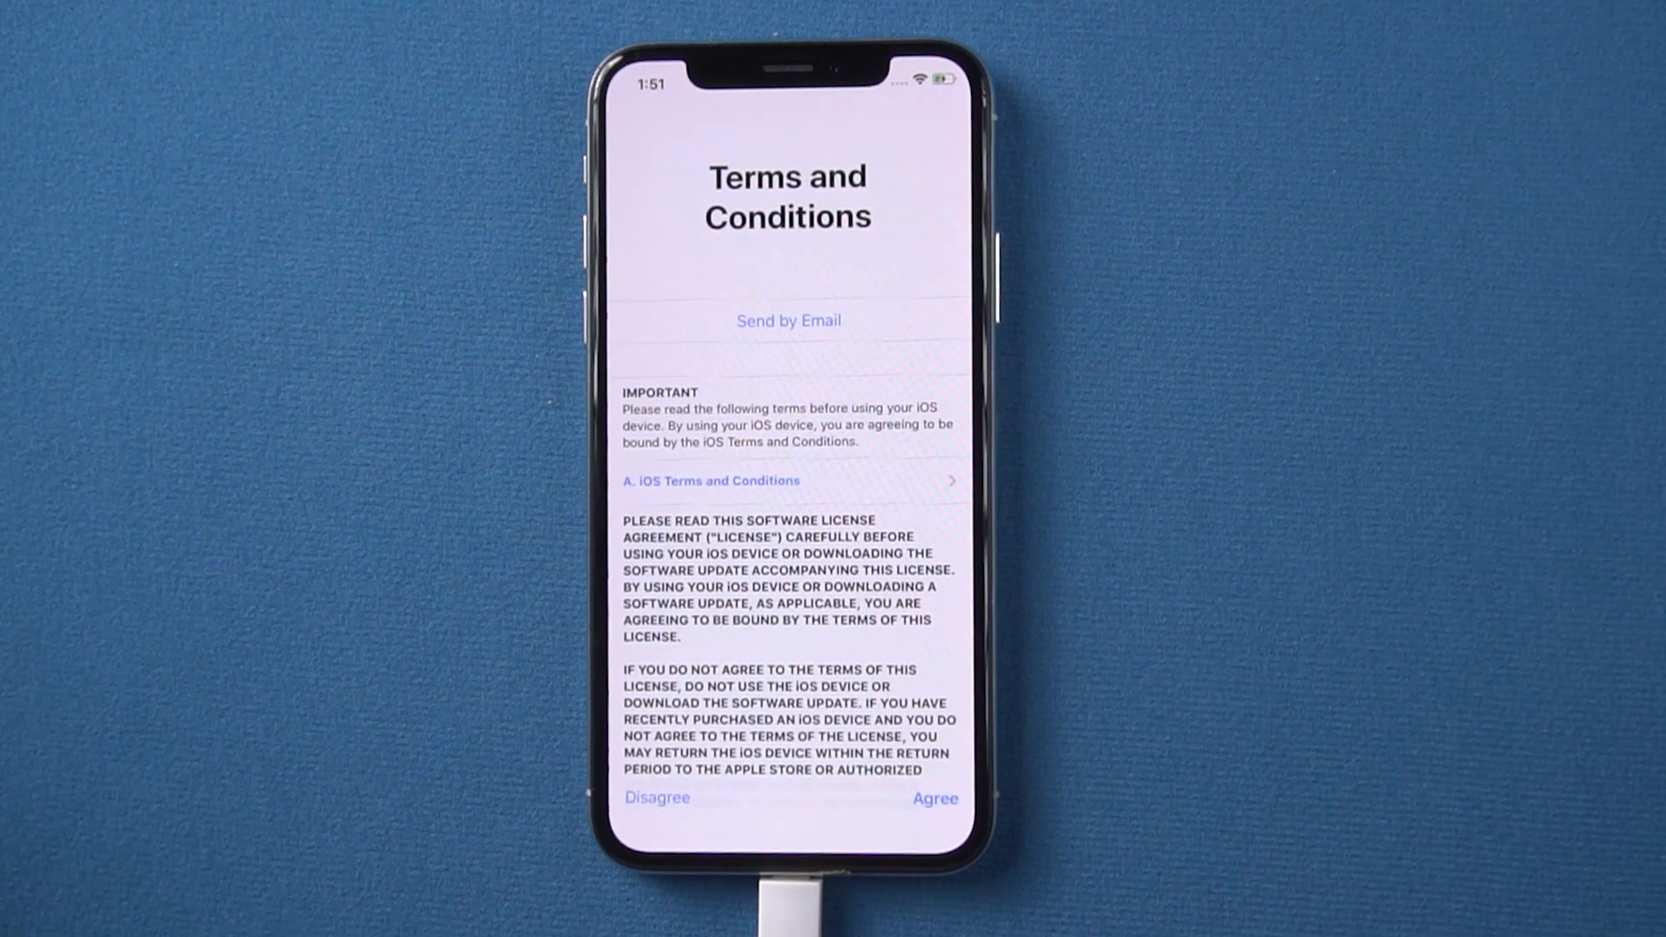
{"action": "left_click", "coordinate": [933, 798]}
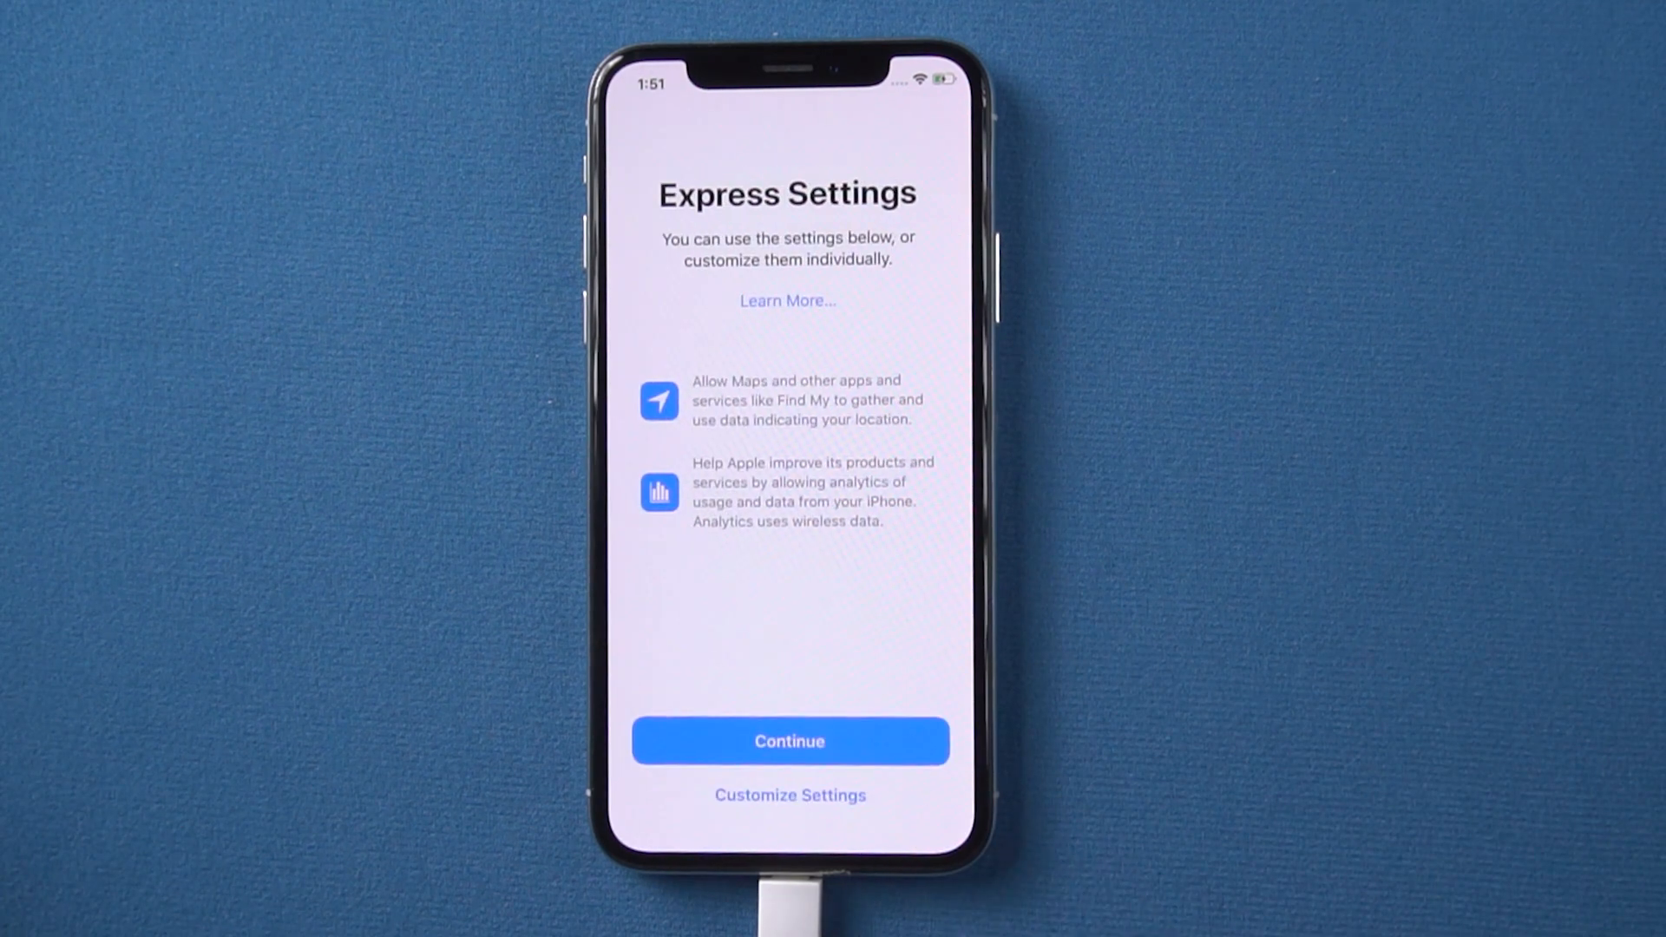
Continue through Express Settings, Siri, App Analytics and Appearance to reach the home screen
{"action": "left_click", "coordinate": [790, 740]}
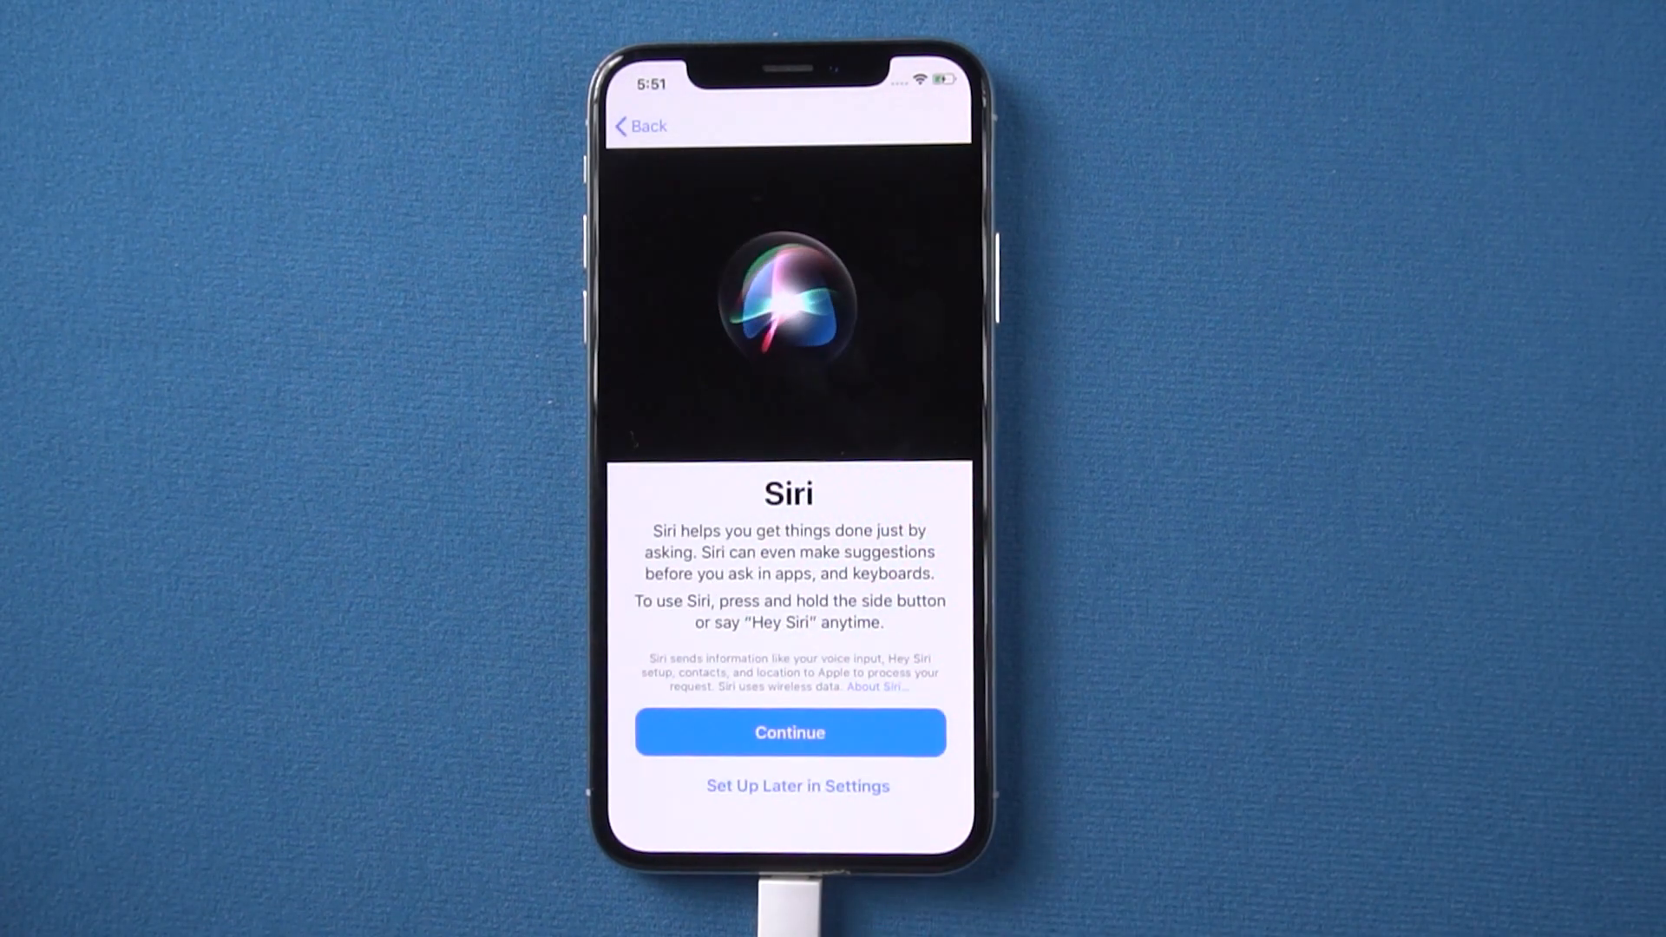
{"action": "left_click", "coordinate": [787, 732]}
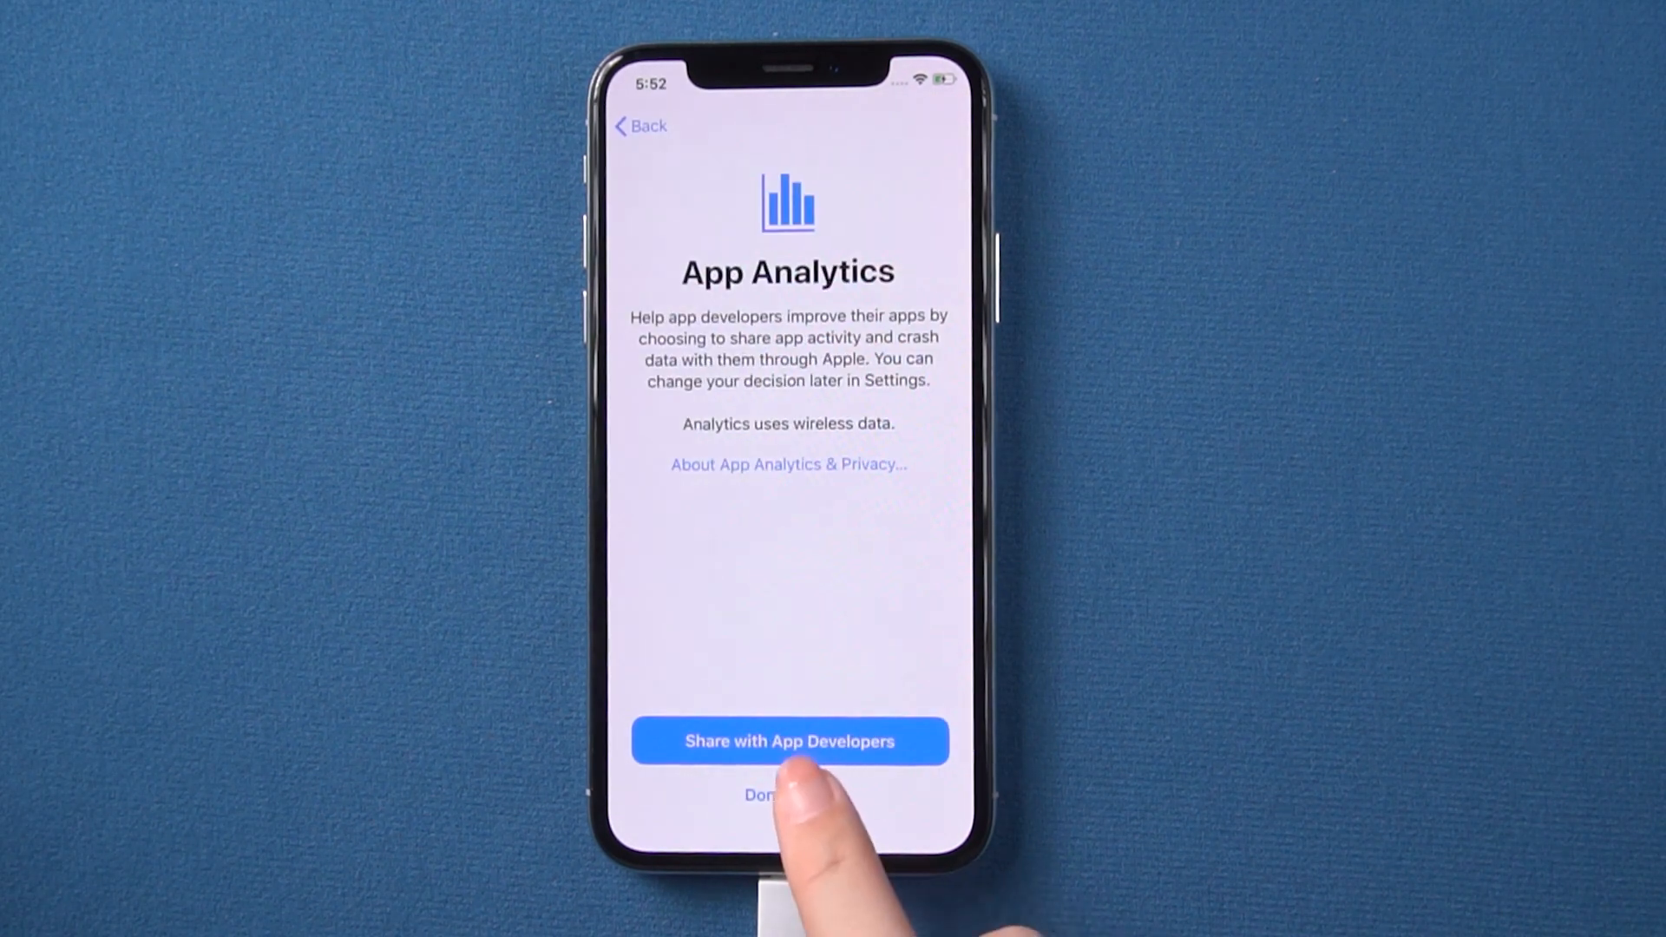
{"action": "left_click", "coordinate": [788, 740]}
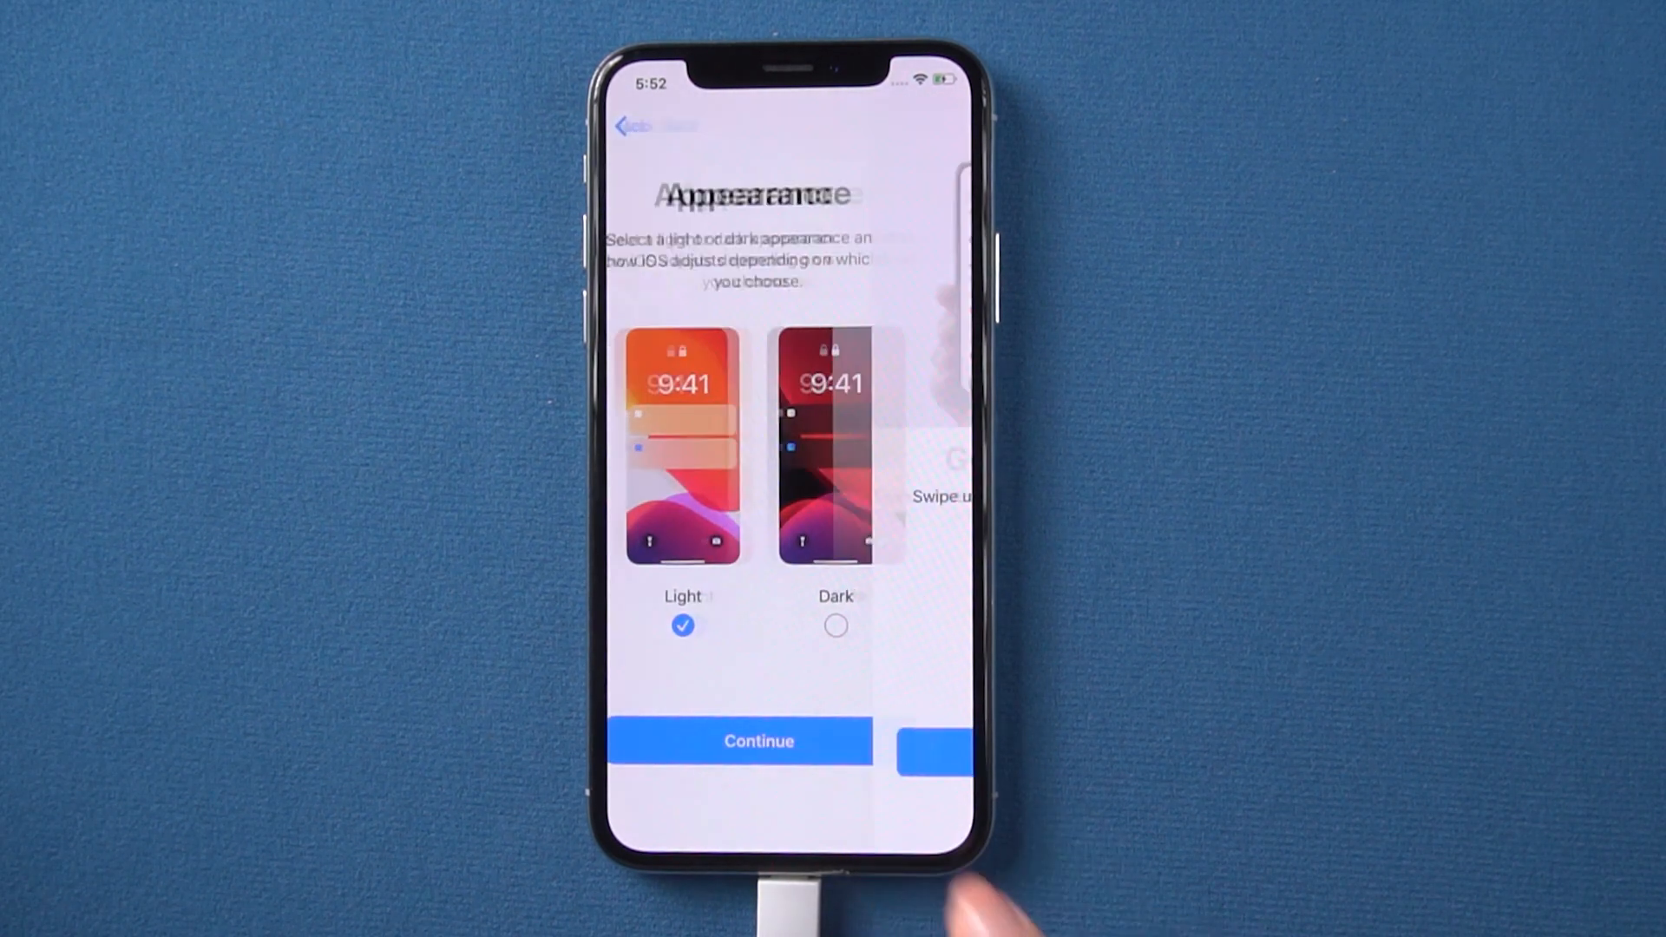
{"action": "left_click", "coordinate": [758, 740]}
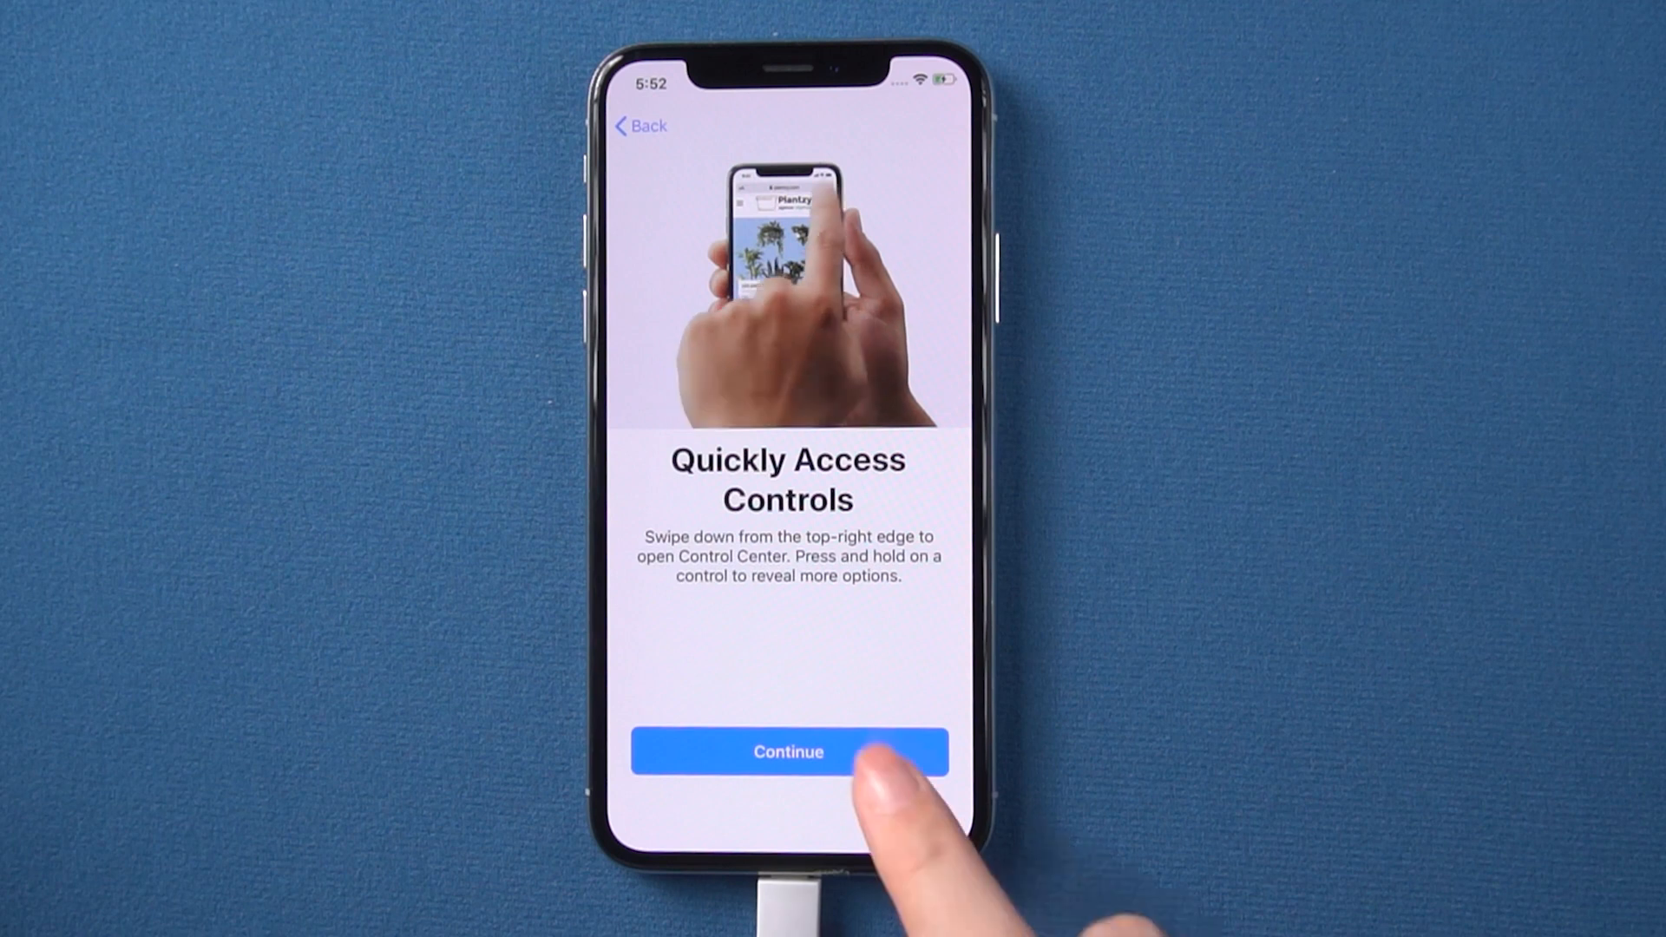
{"action": "left_click", "coordinate": [787, 751]}
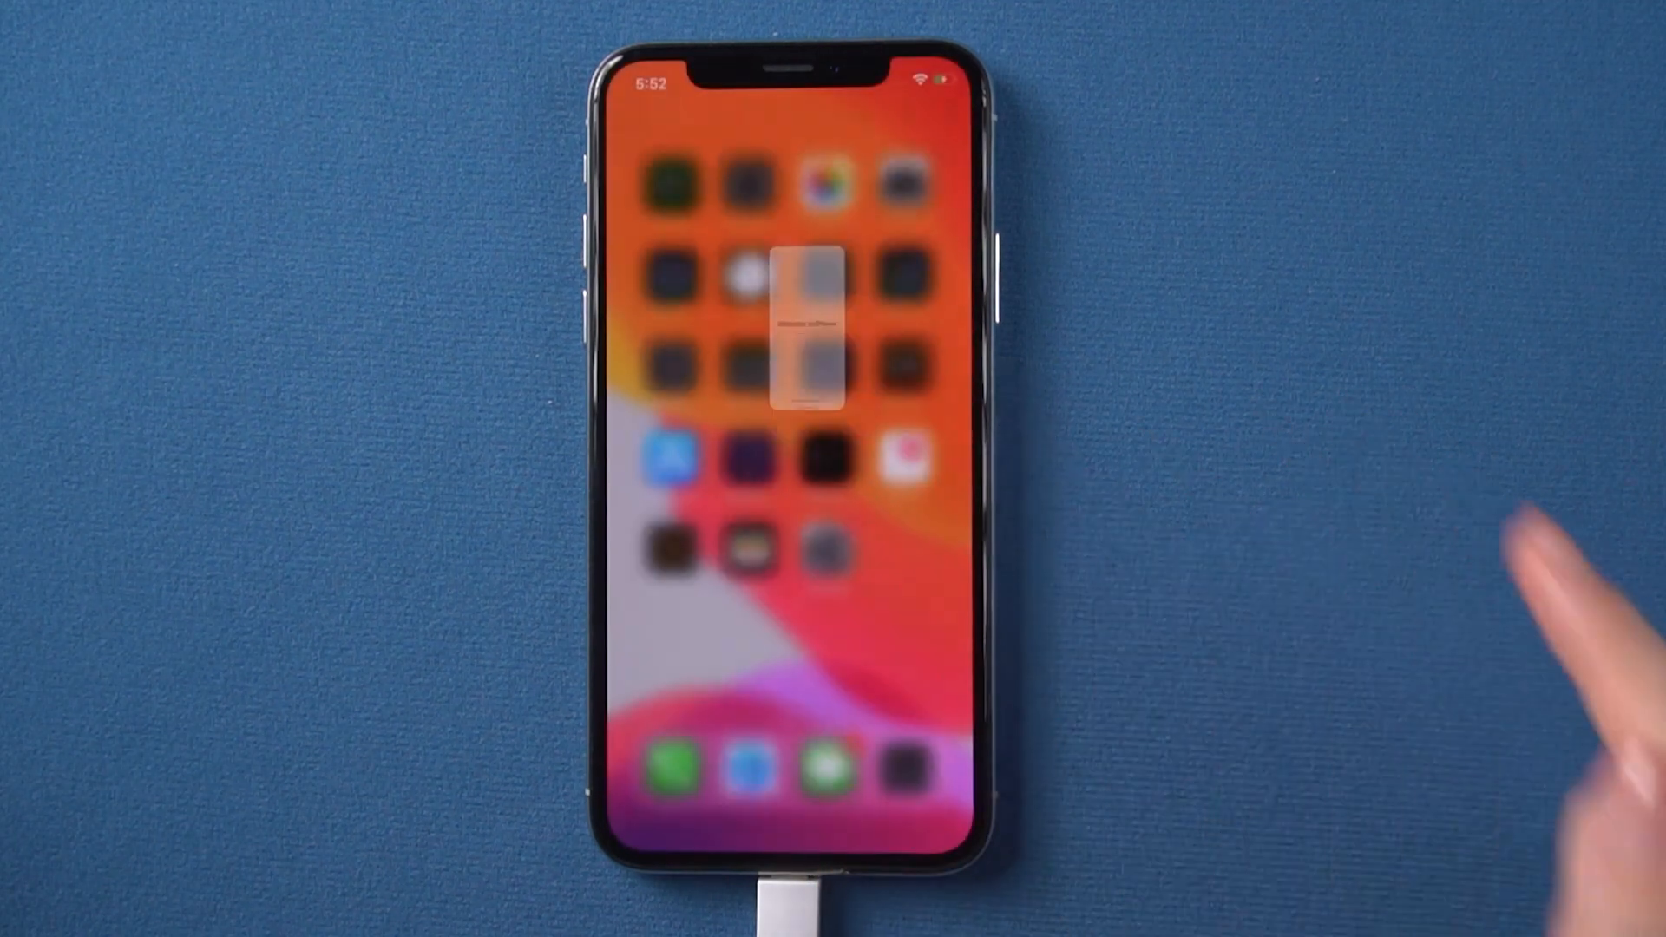